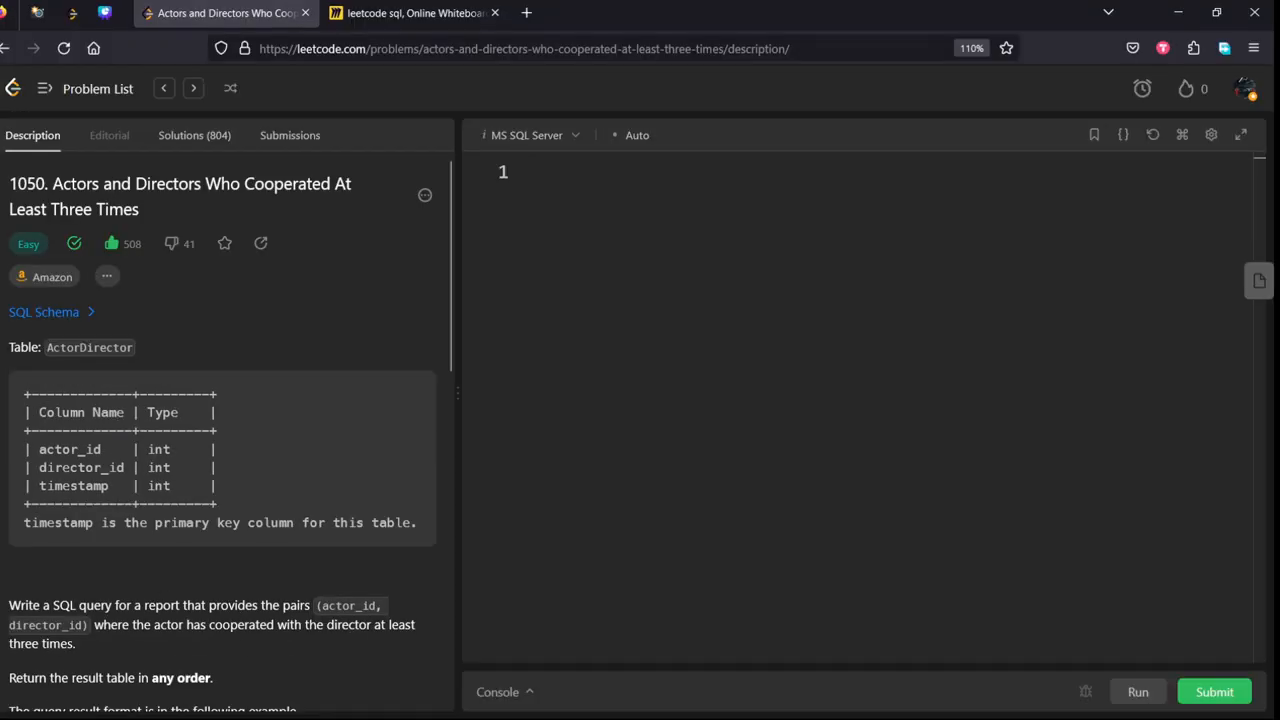
mouse_move(107, 277)
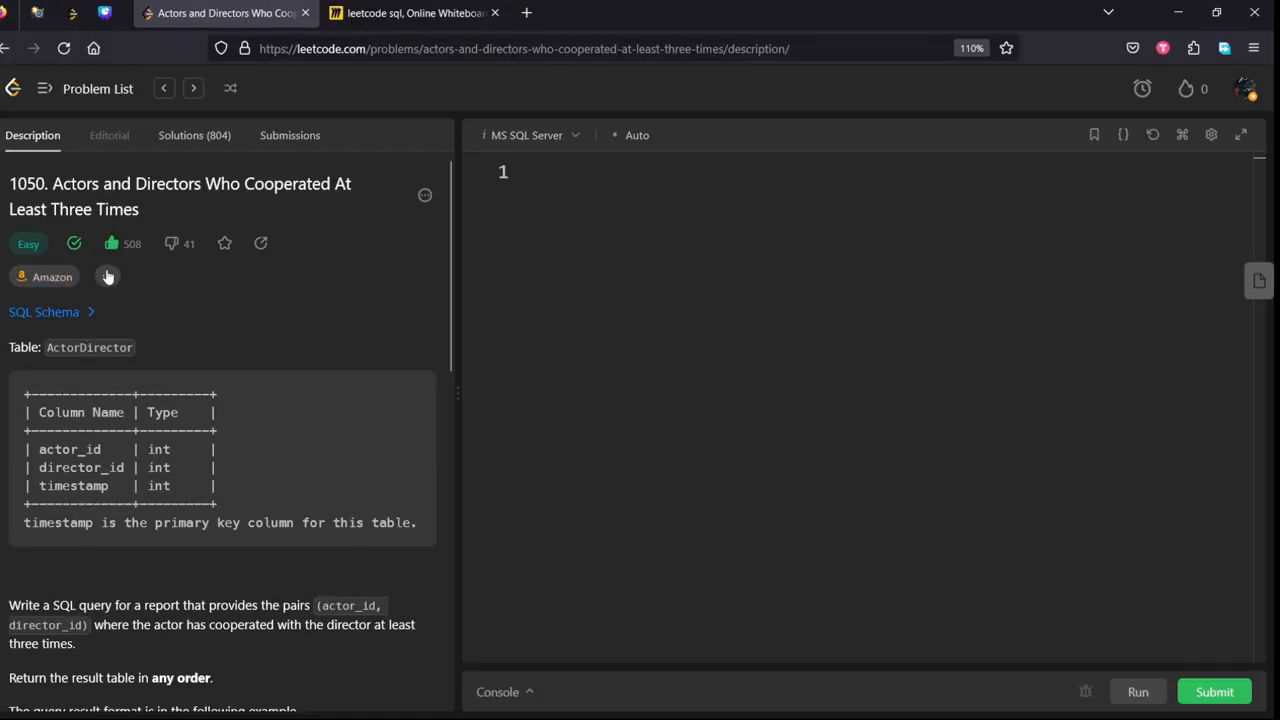
Step: Check which companies asked the problem, then scroll through the problem description
click(106, 276)
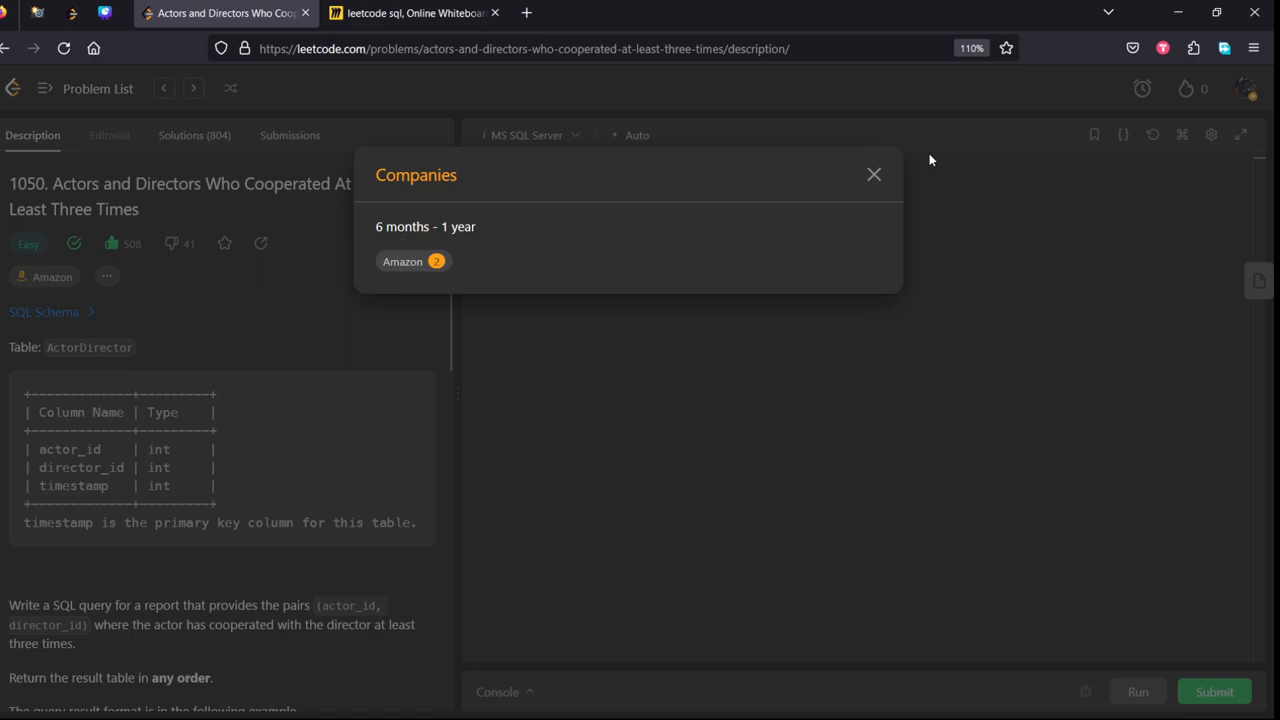
click(873, 174)
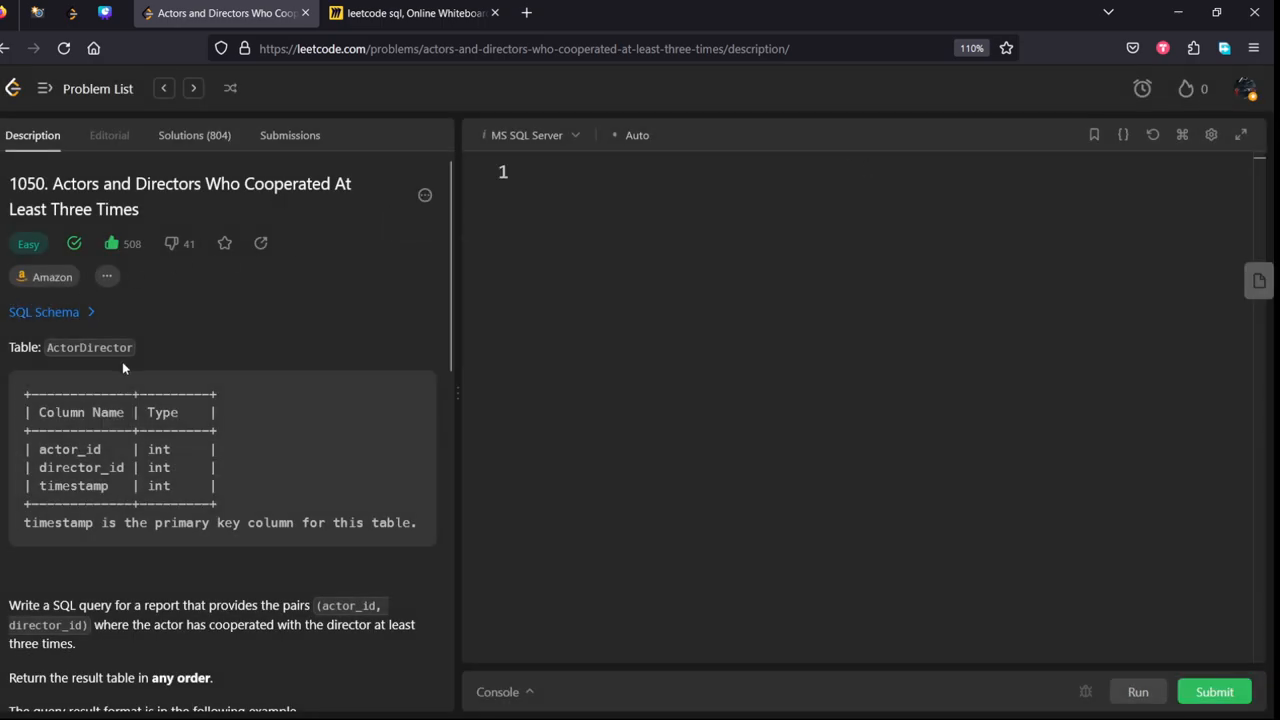
mouse_move(38, 365)
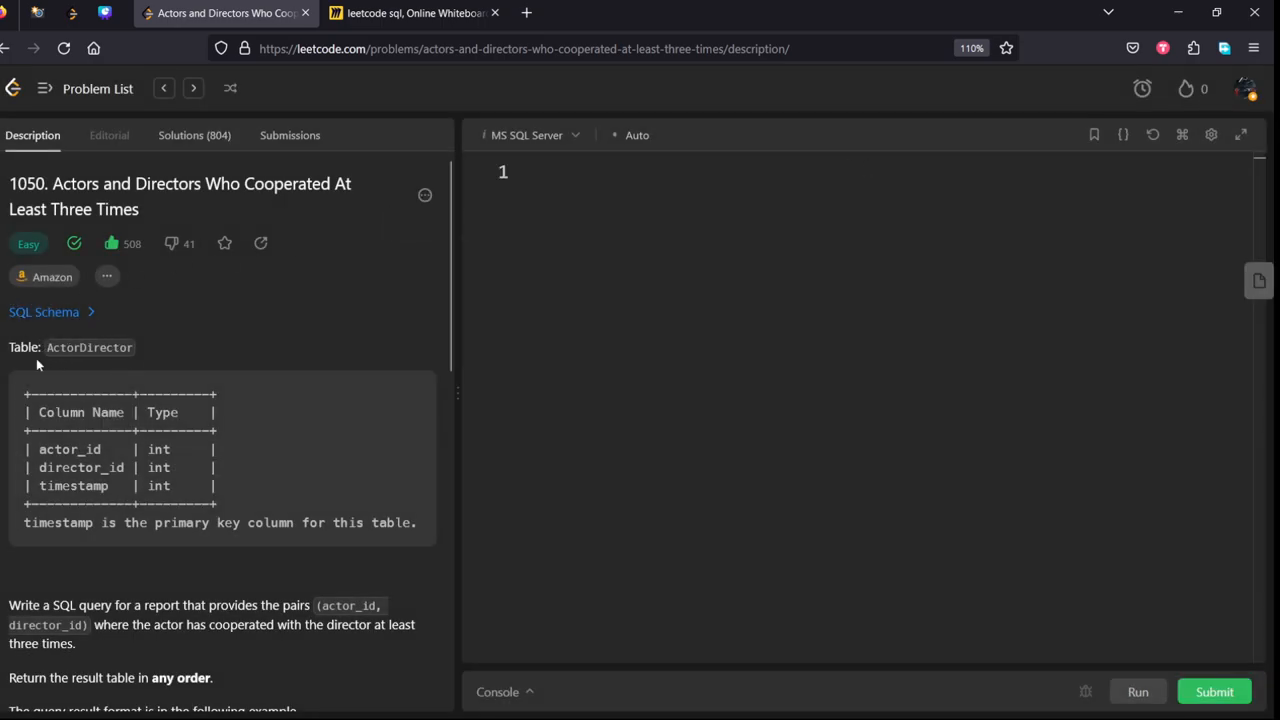
scroll(down, 3)
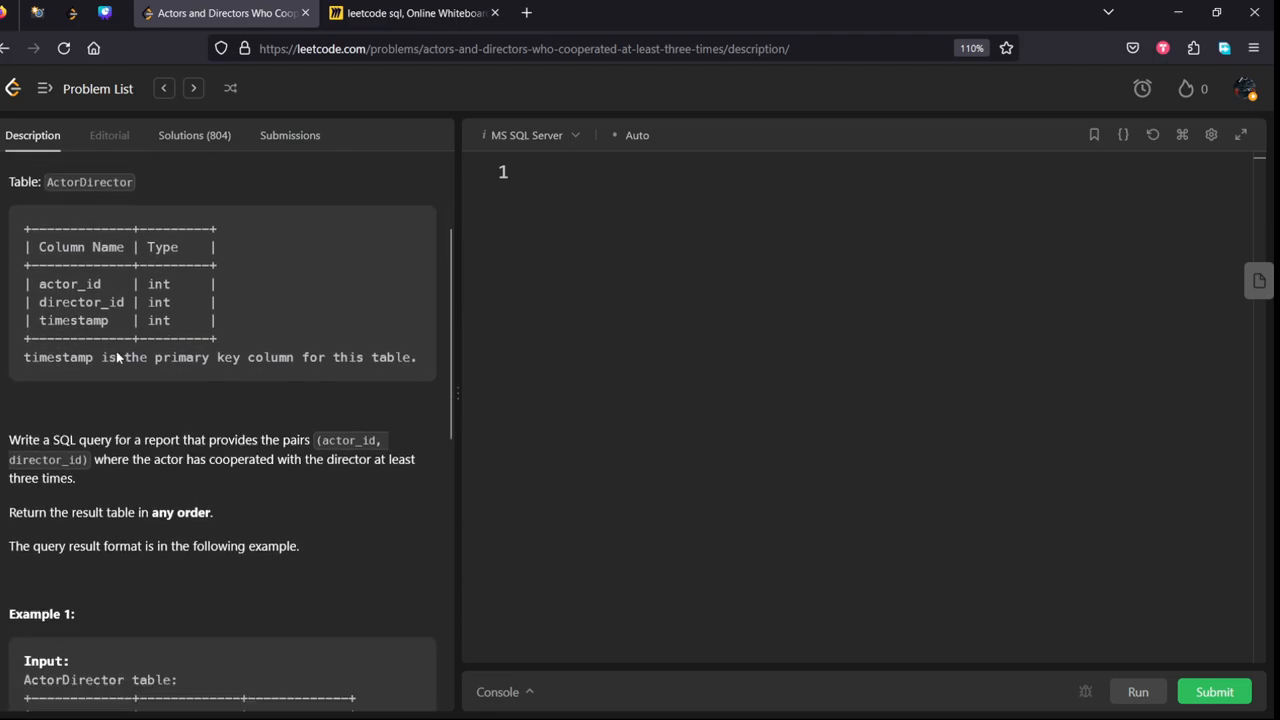
scroll(down, 3)
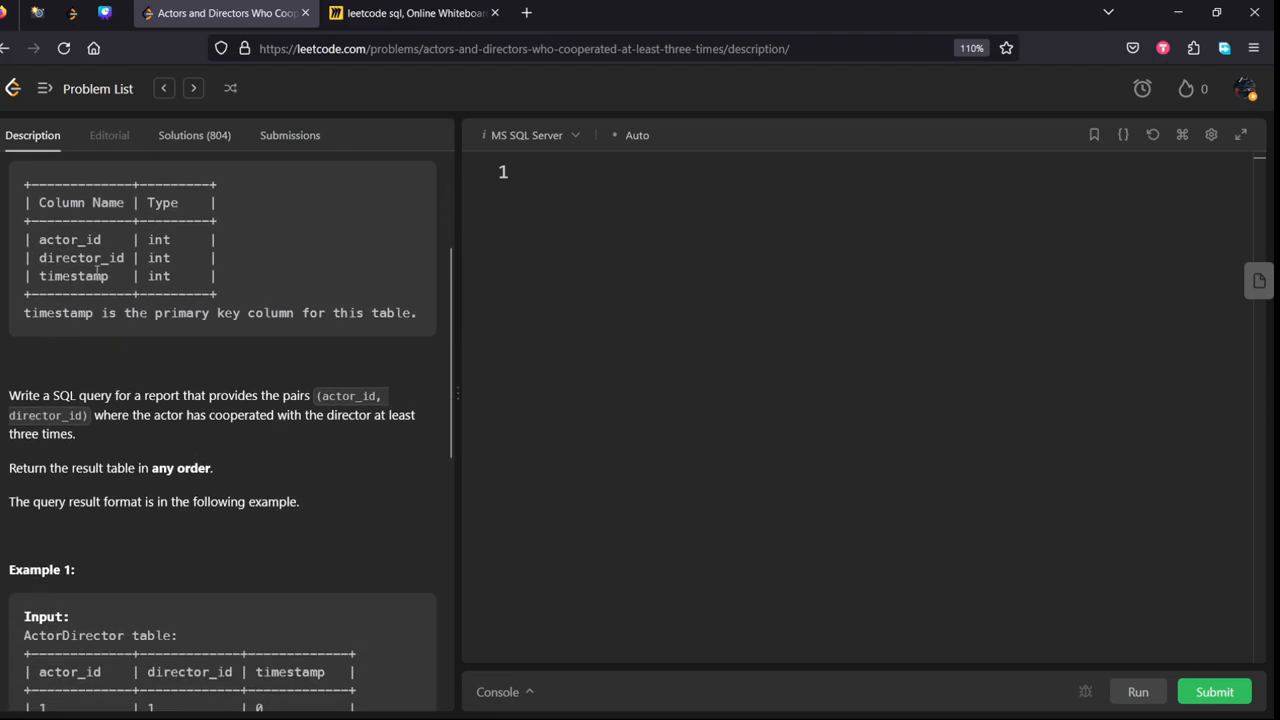
mouse_move(240, 350)
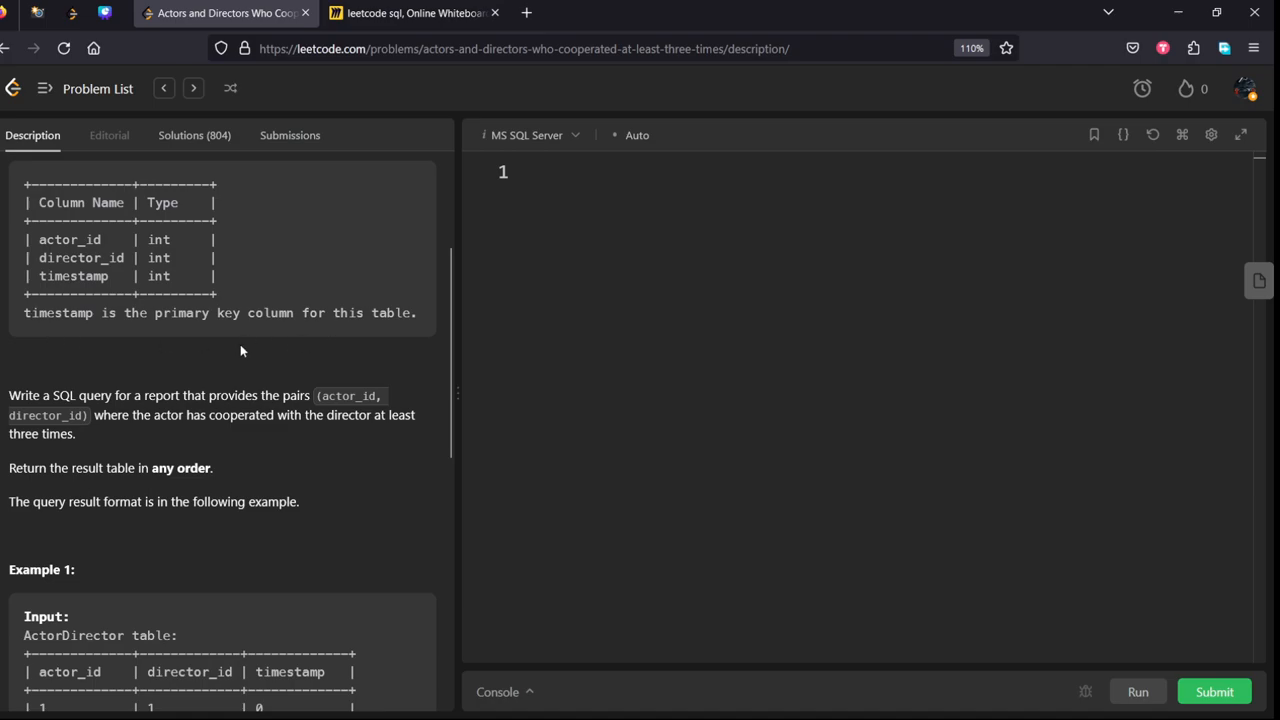
Step: Select the requirement and Example 1 tables, then bring them to the whiteboard
scroll(down, 3)
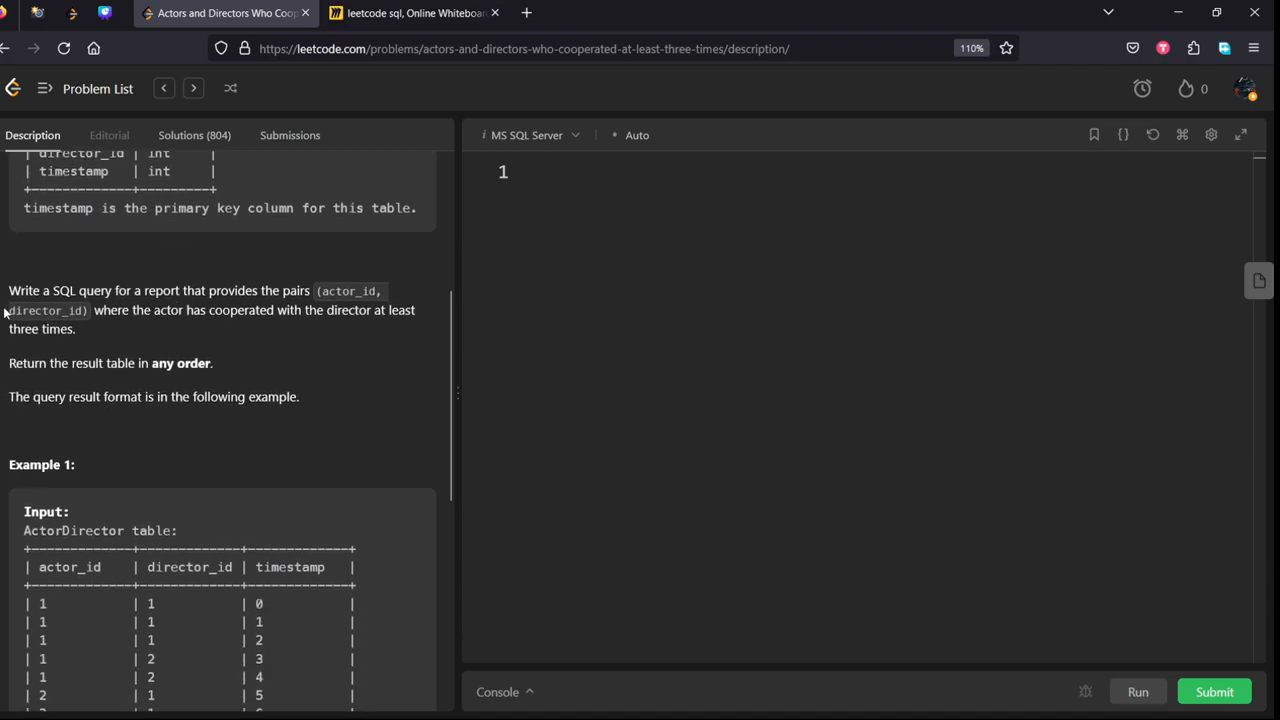
drag(9, 290, 258, 290)
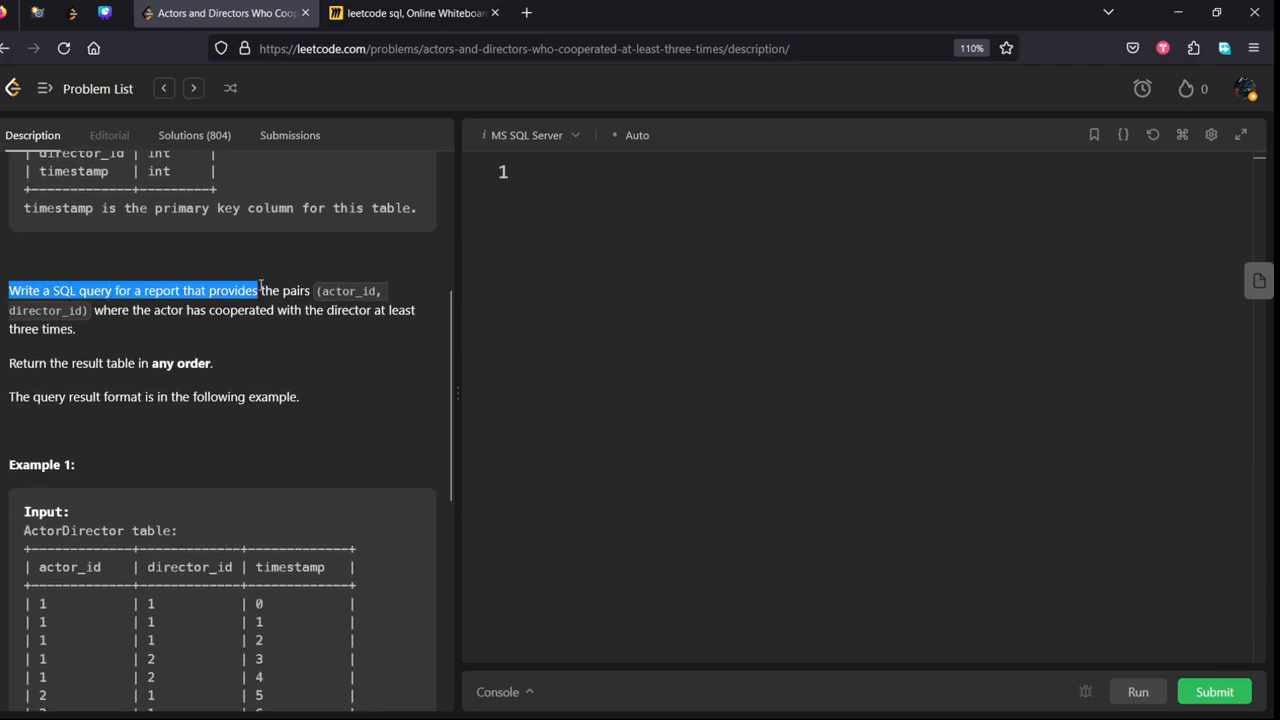
drag(258, 290, 80, 310)
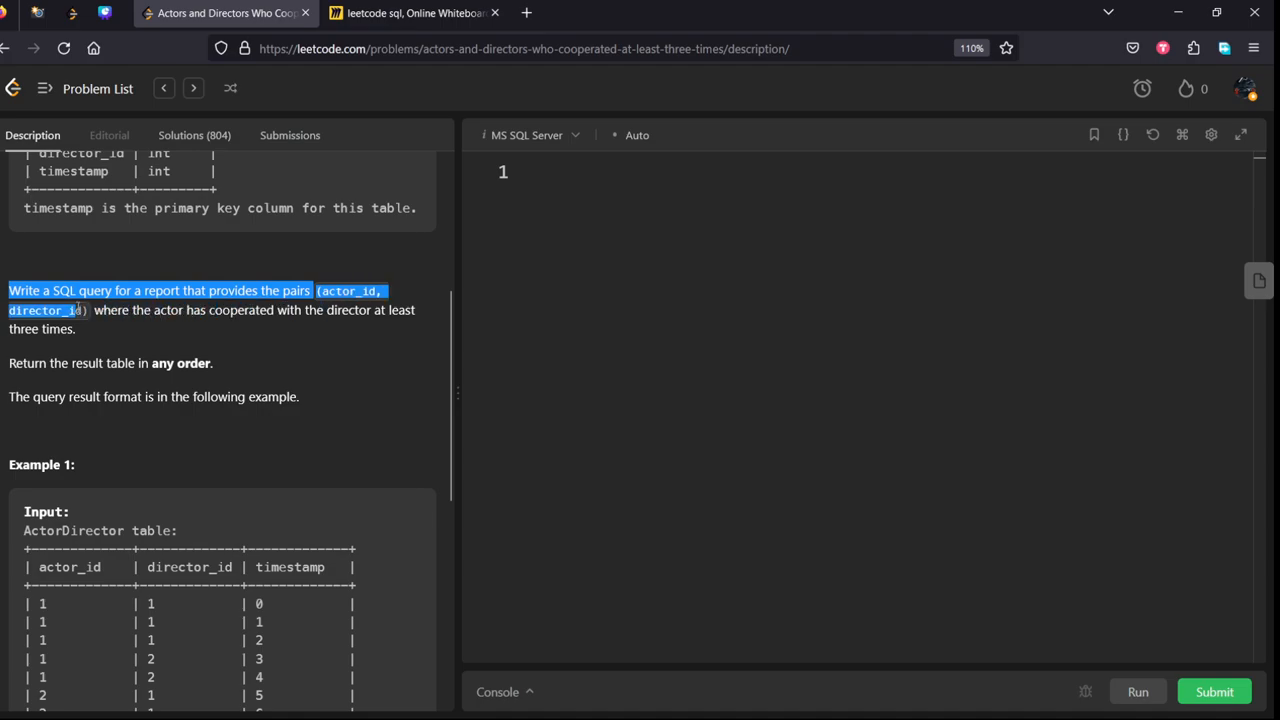
drag(85, 310, 390, 310)
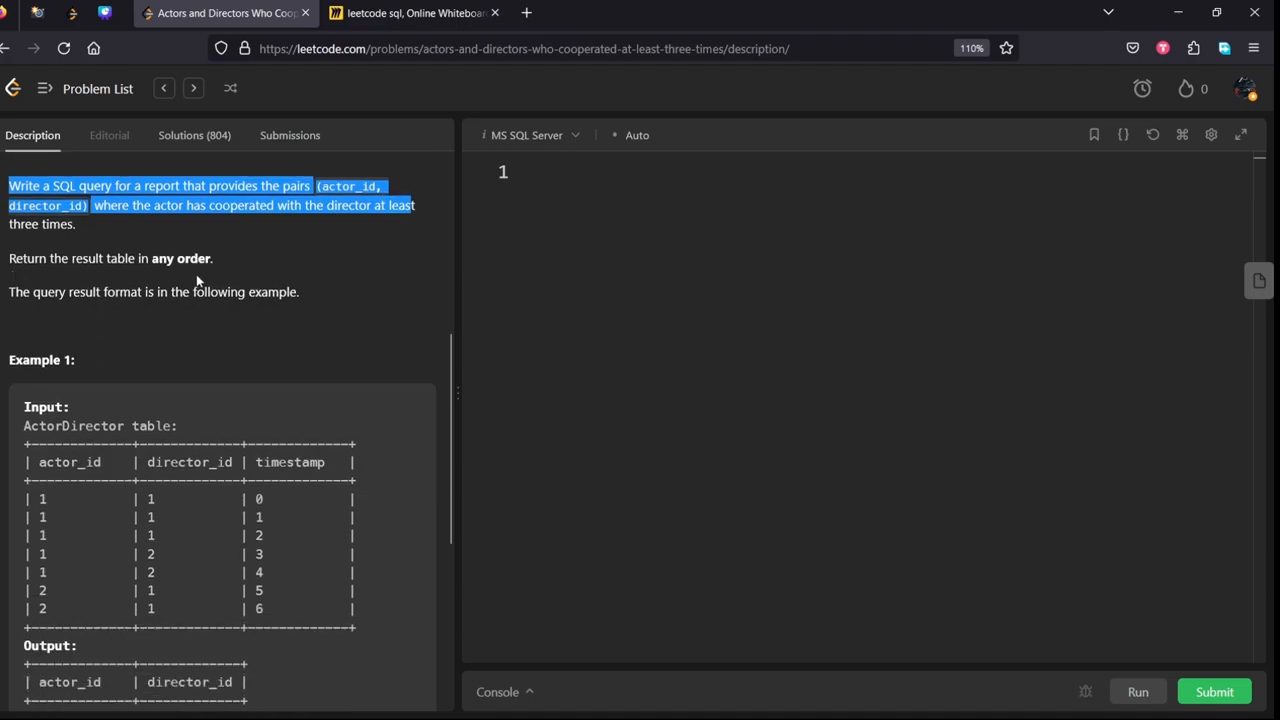
mouse_move(210, 375)
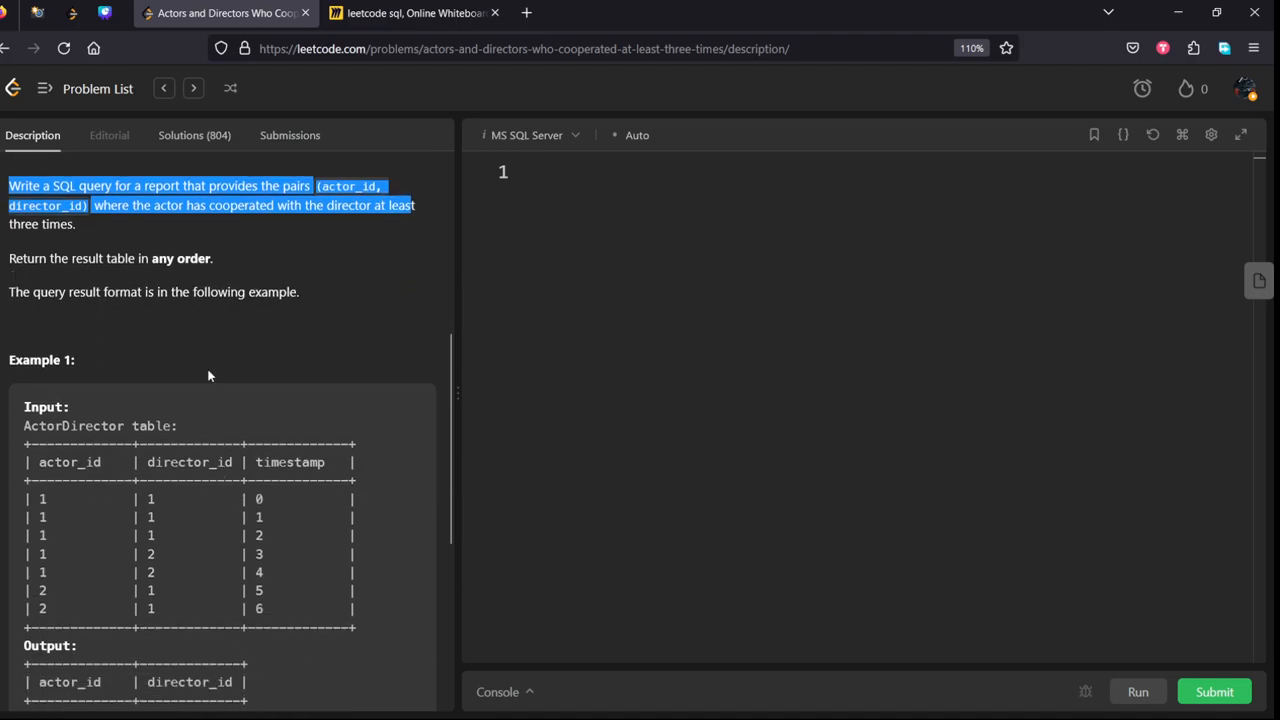
scroll(down, 3)
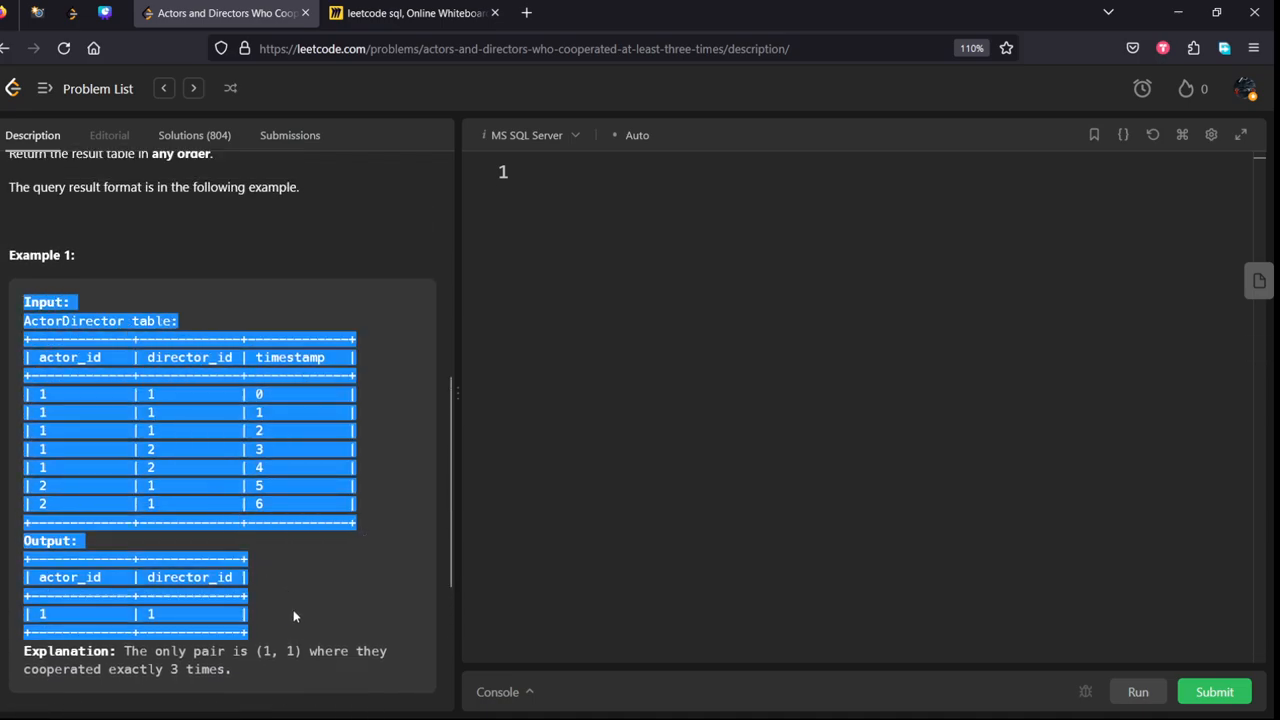
click(410, 13)
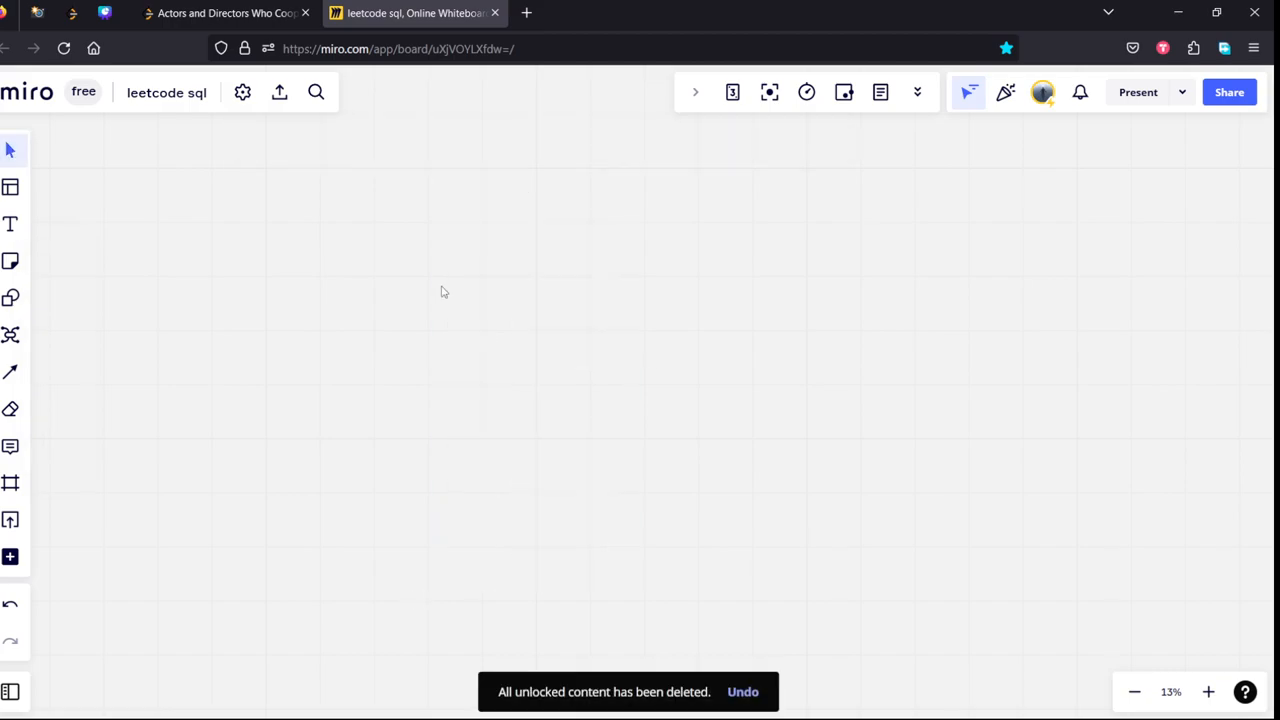
Step: Place the copied example on the board and mark the rows of pair (1, 1)
click(10, 224)
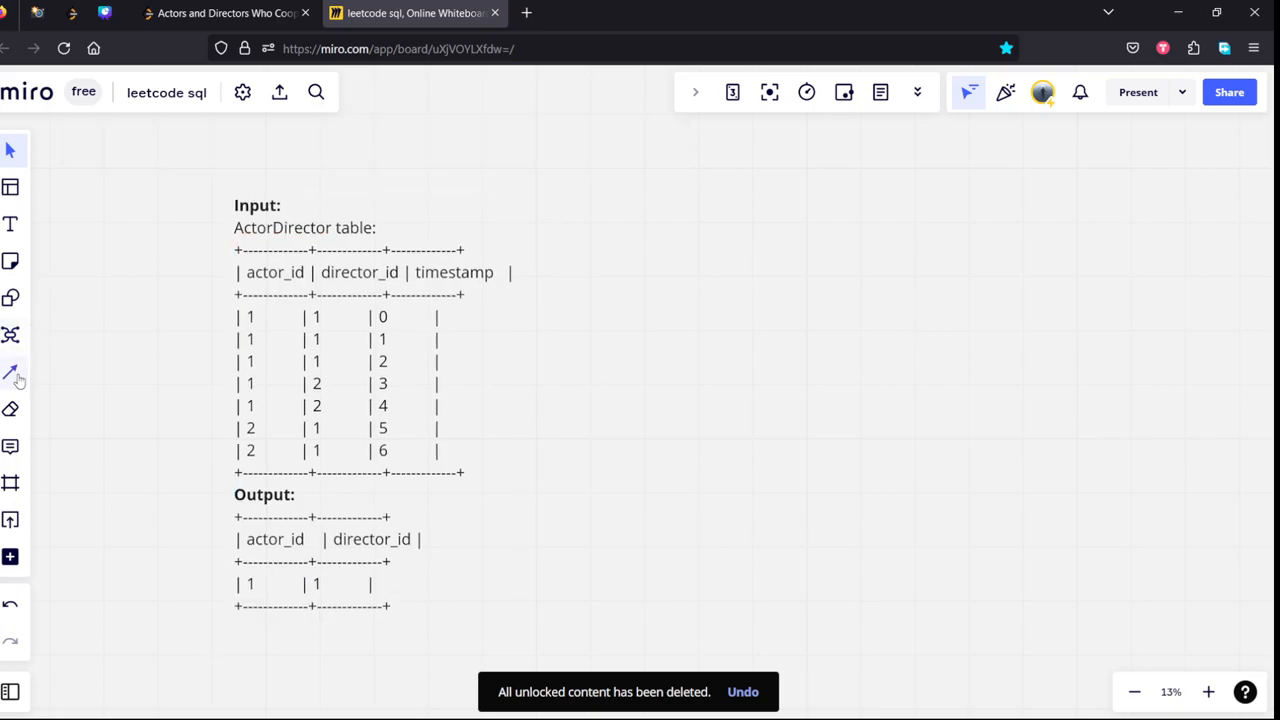
mouse_move(11, 408)
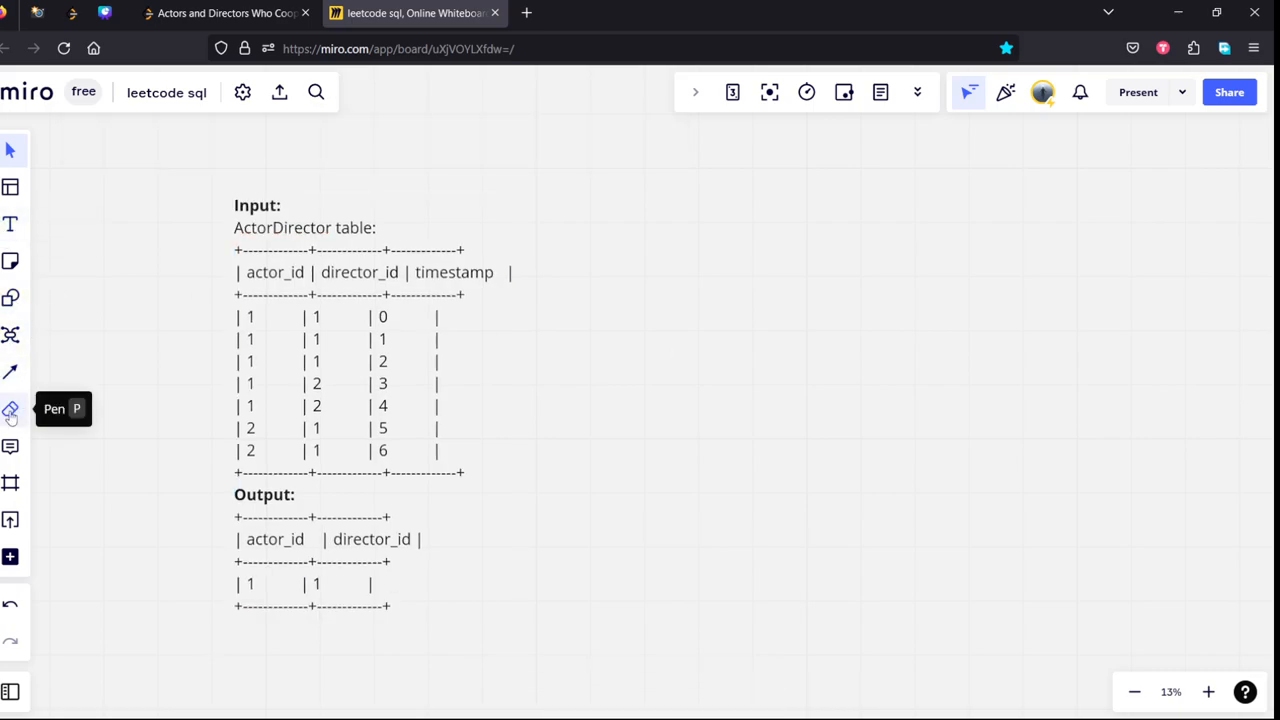
click(10, 411)
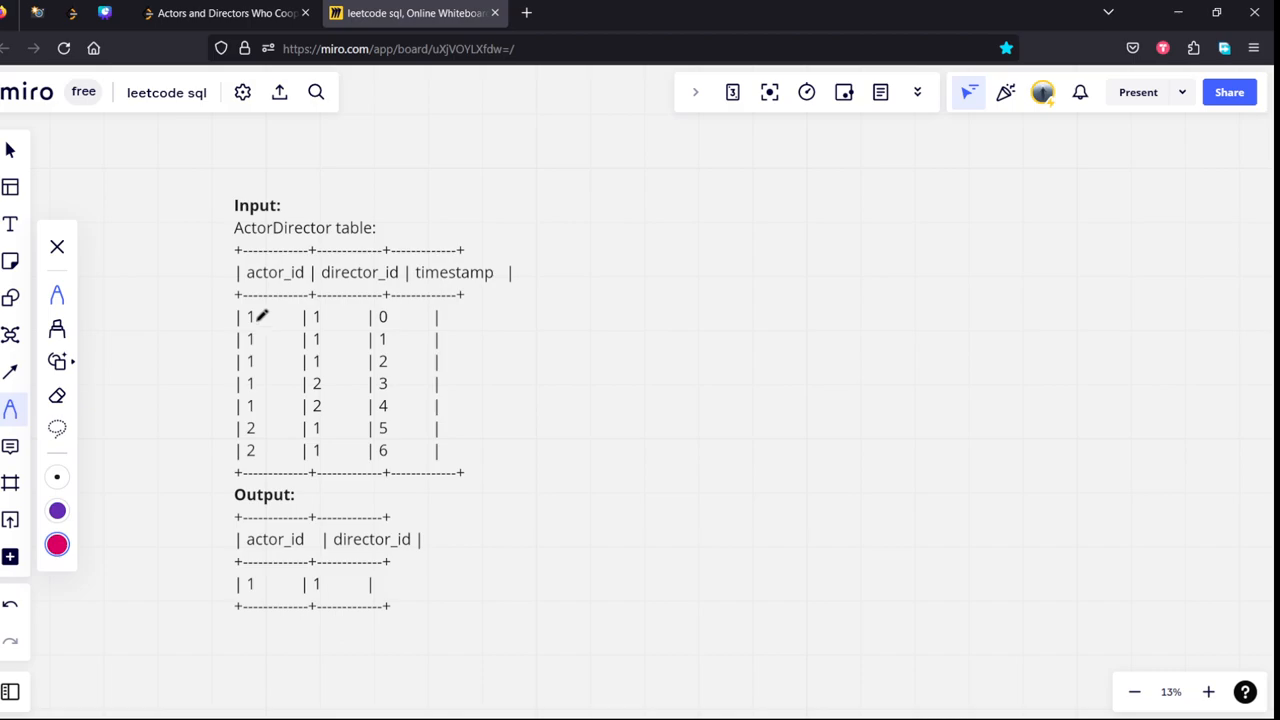
drag(263, 322, 308, 318)
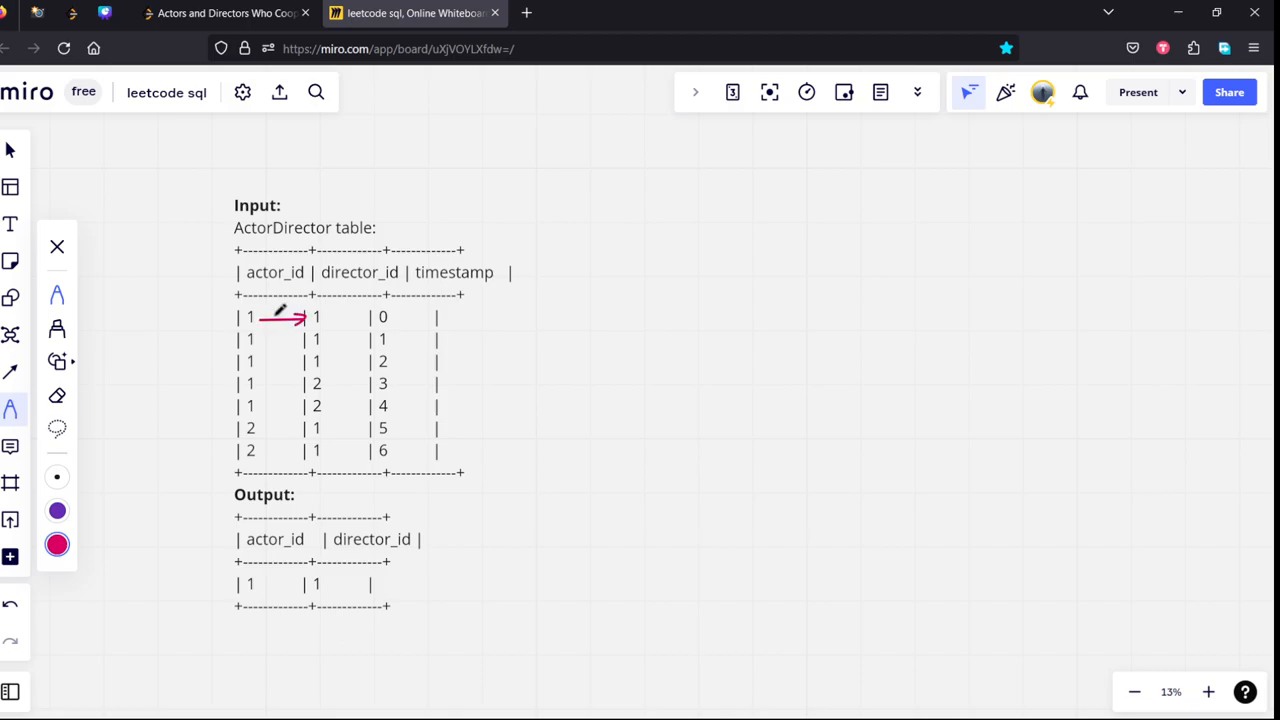
drag(610, 275, 625, 300)
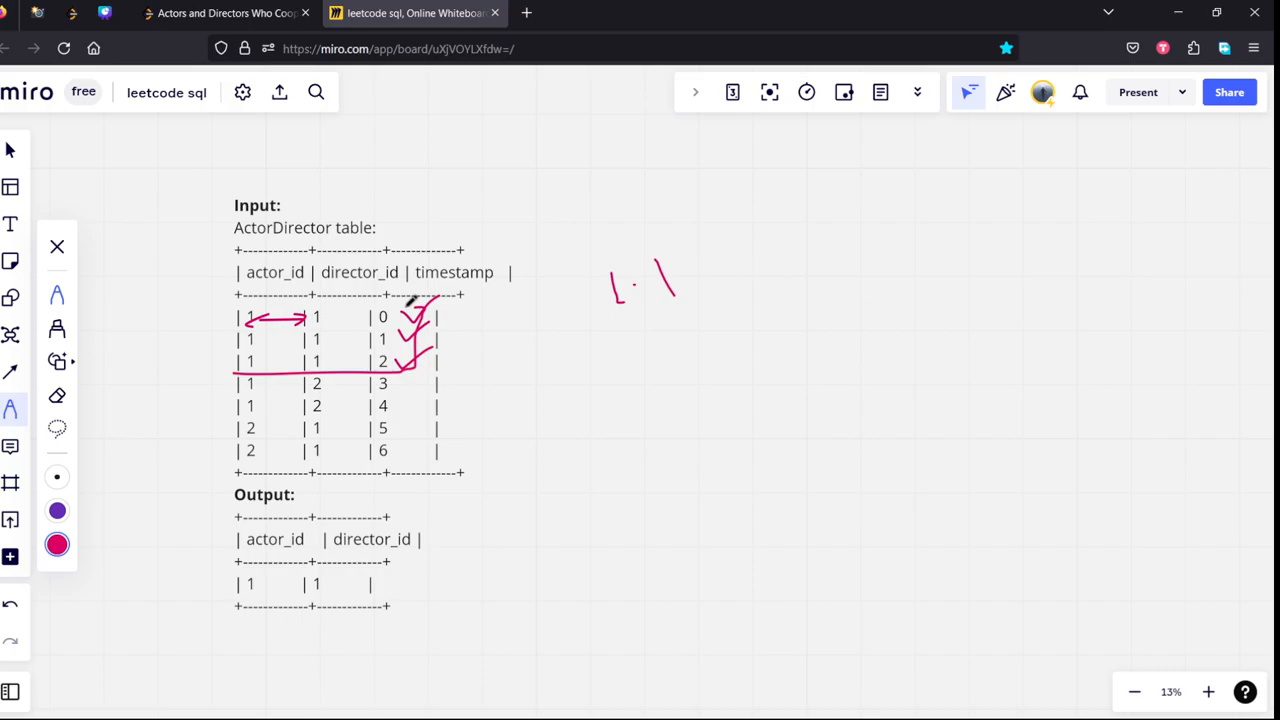
drag(235, 295, 425, 375)
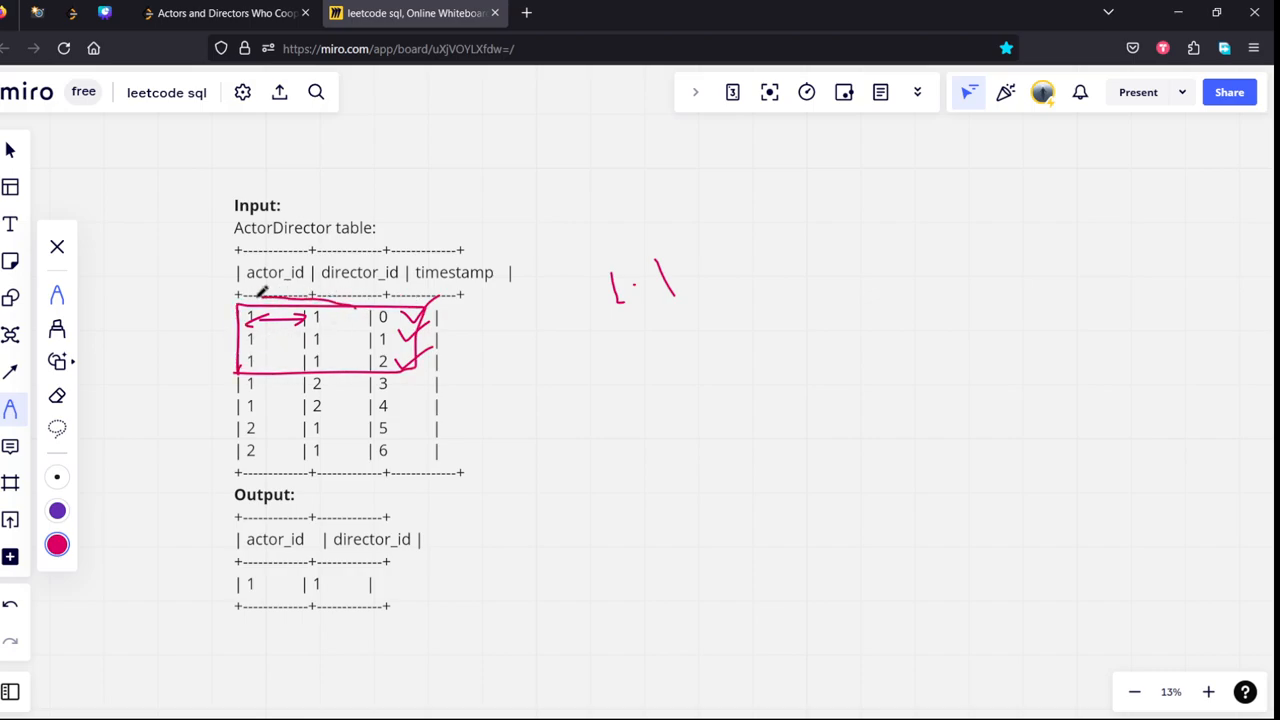
Step: Circle the ids and sketch pair counts, noting pair (1, 1) occurs 3 times
drag(260, 300, 290, 370)
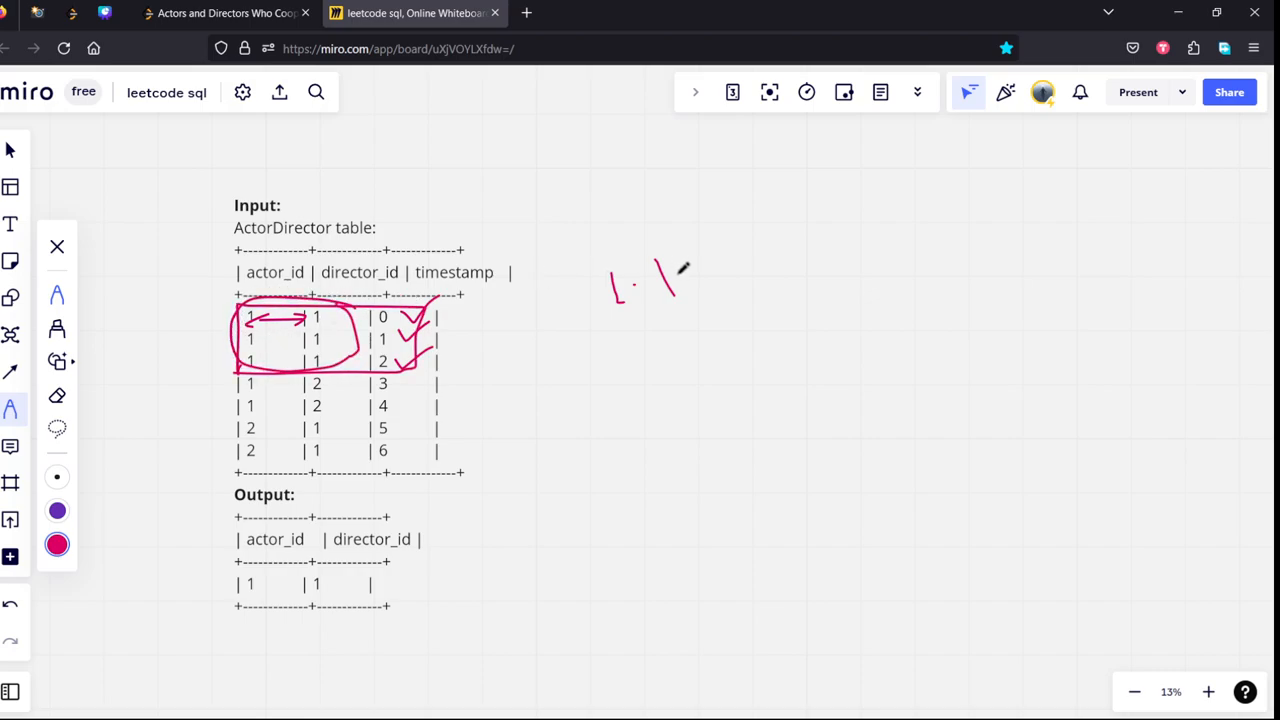
drag(690, 270, 785, 245)
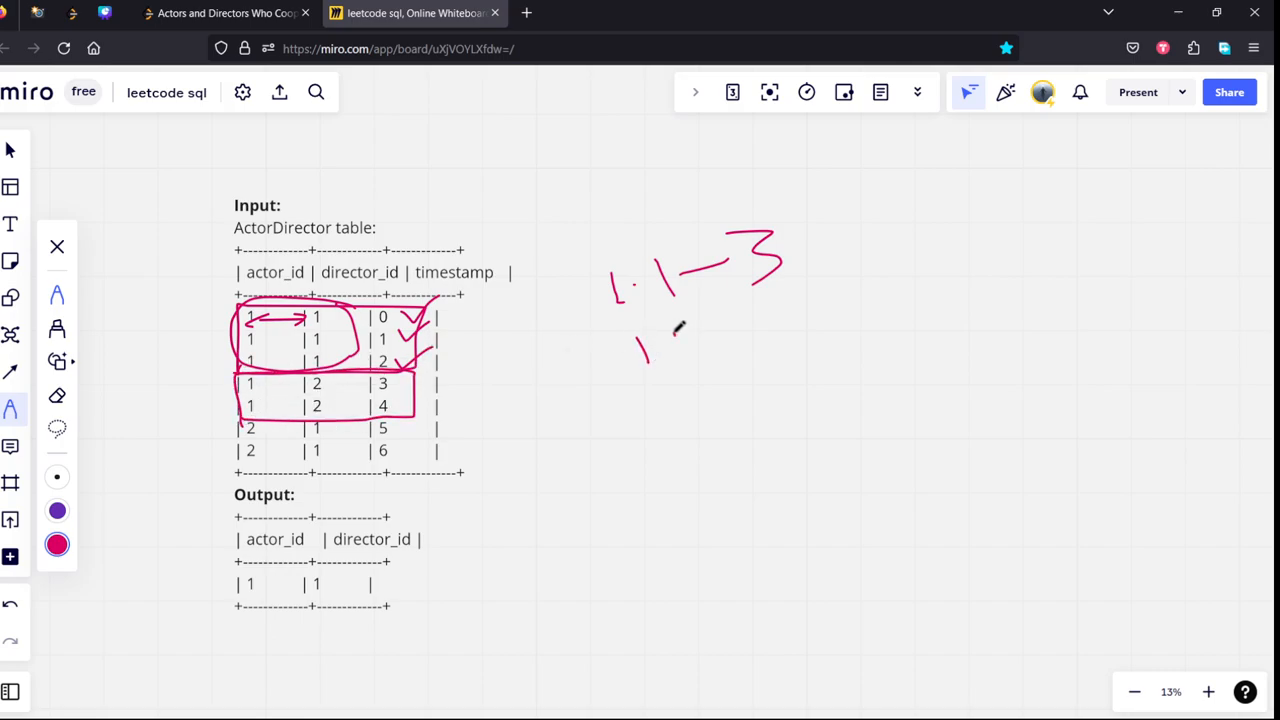
drag(640, 345, 800, 330)
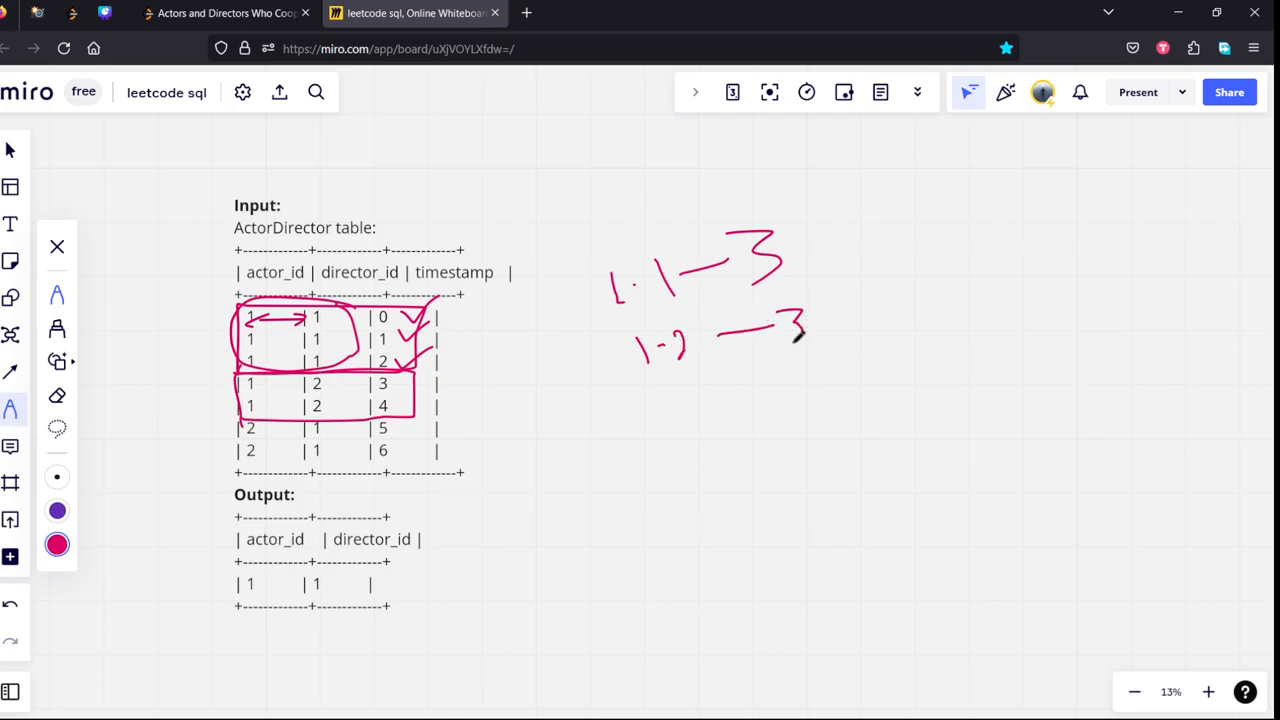
drag(790, 330, 850, 310)
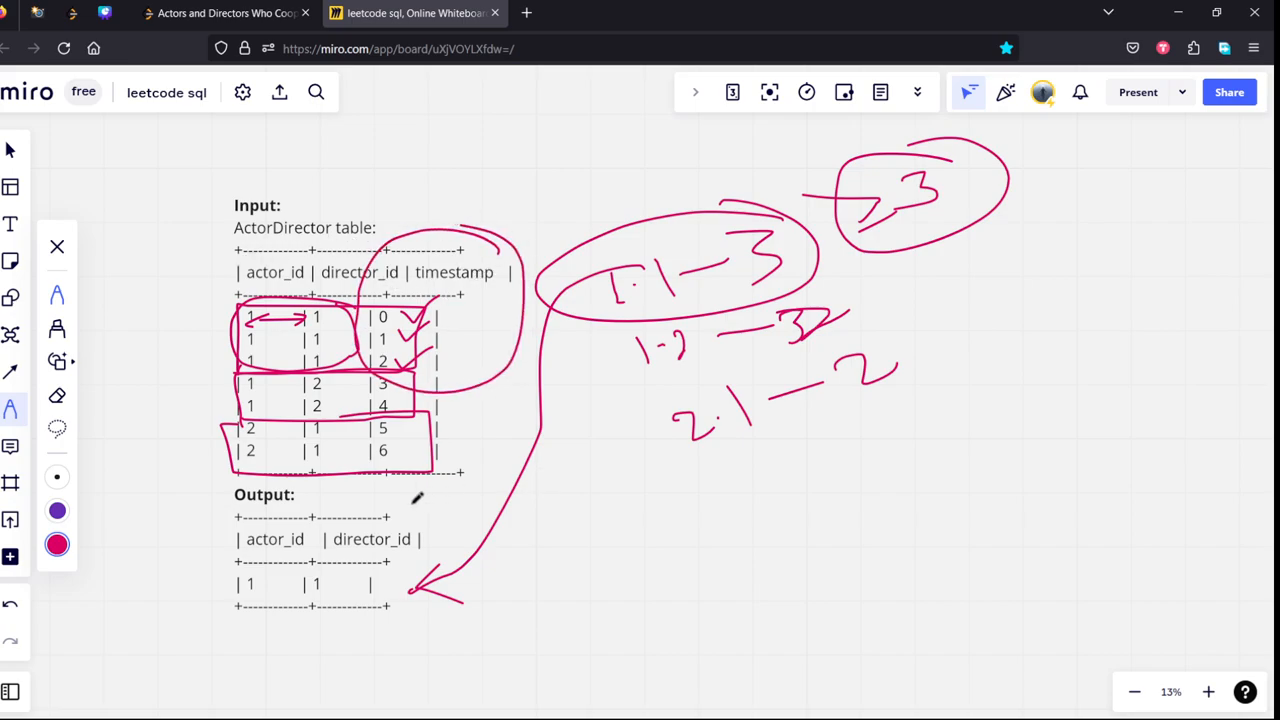
click(225, 12)
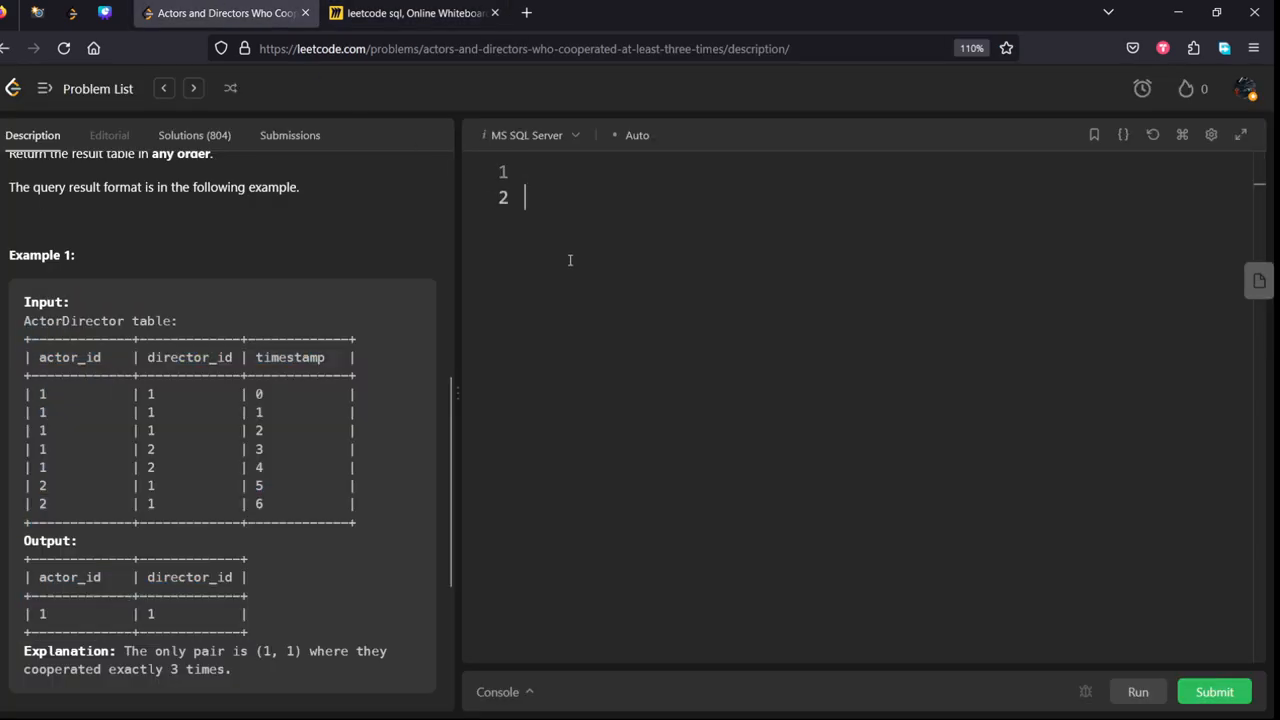
Step: Write 'from ActorDirector group by actor_id, director_id' in the editor
text(from)
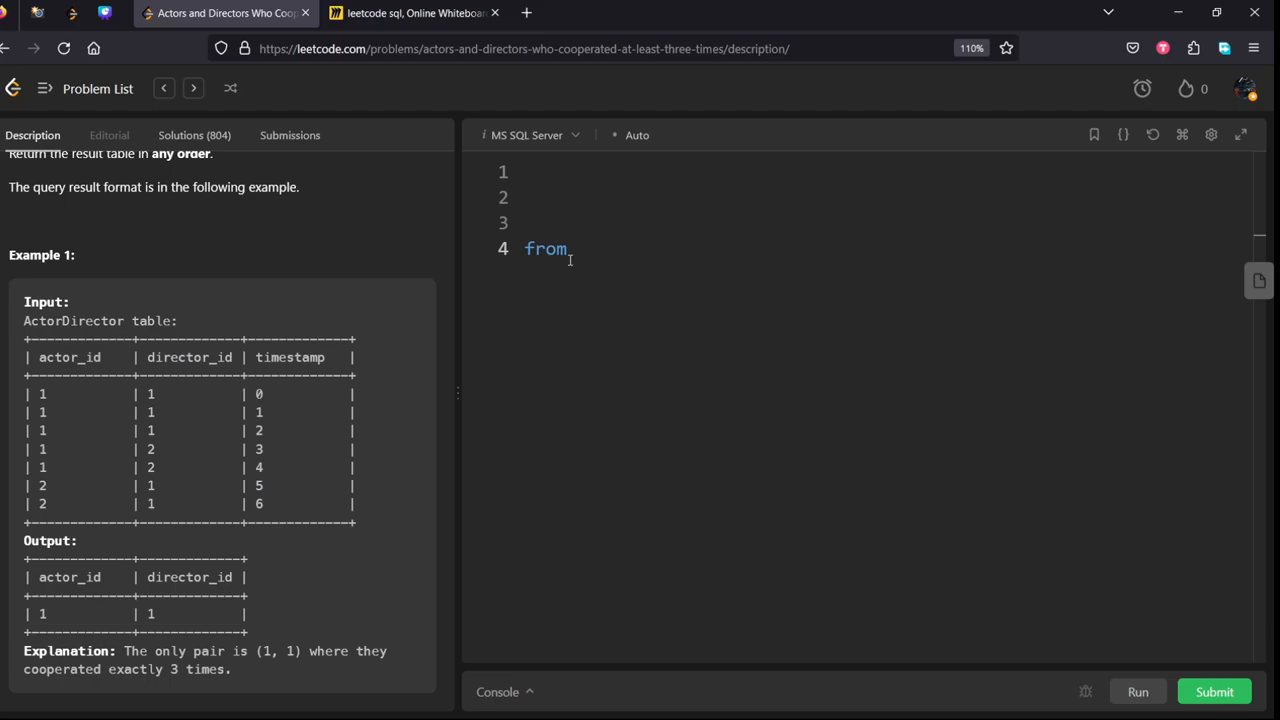
text(ActorD)
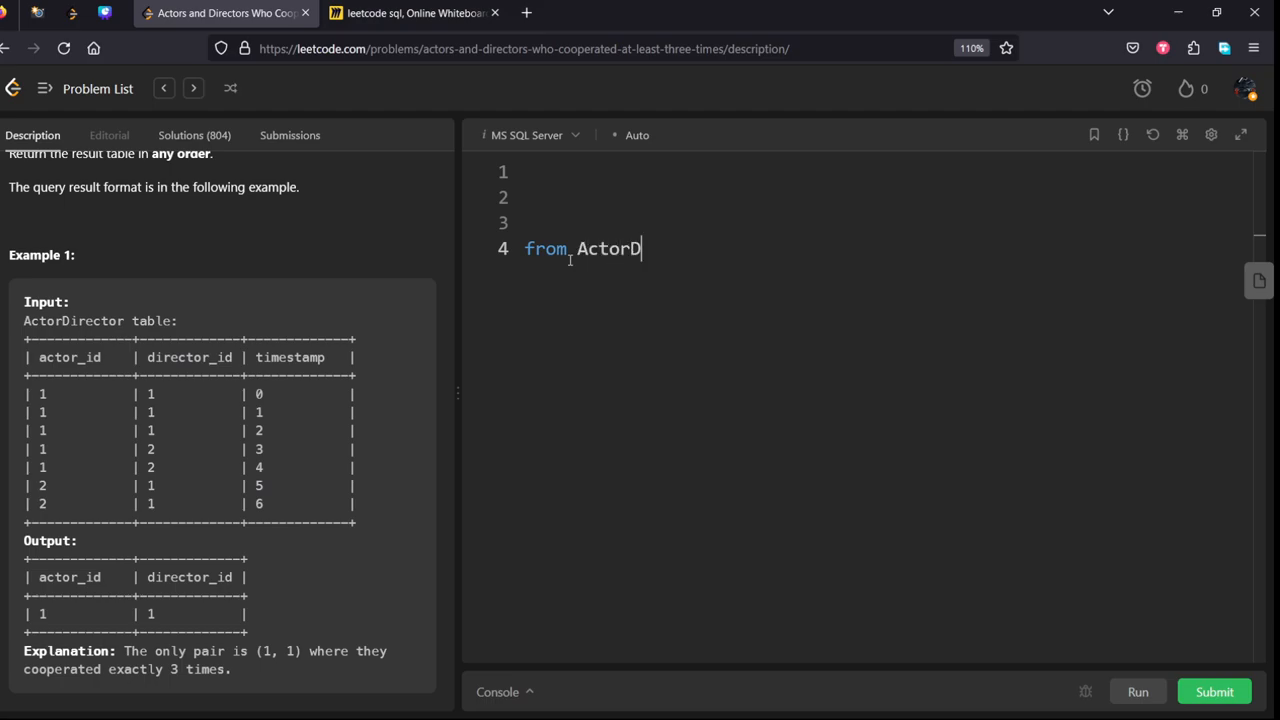
text(irector)
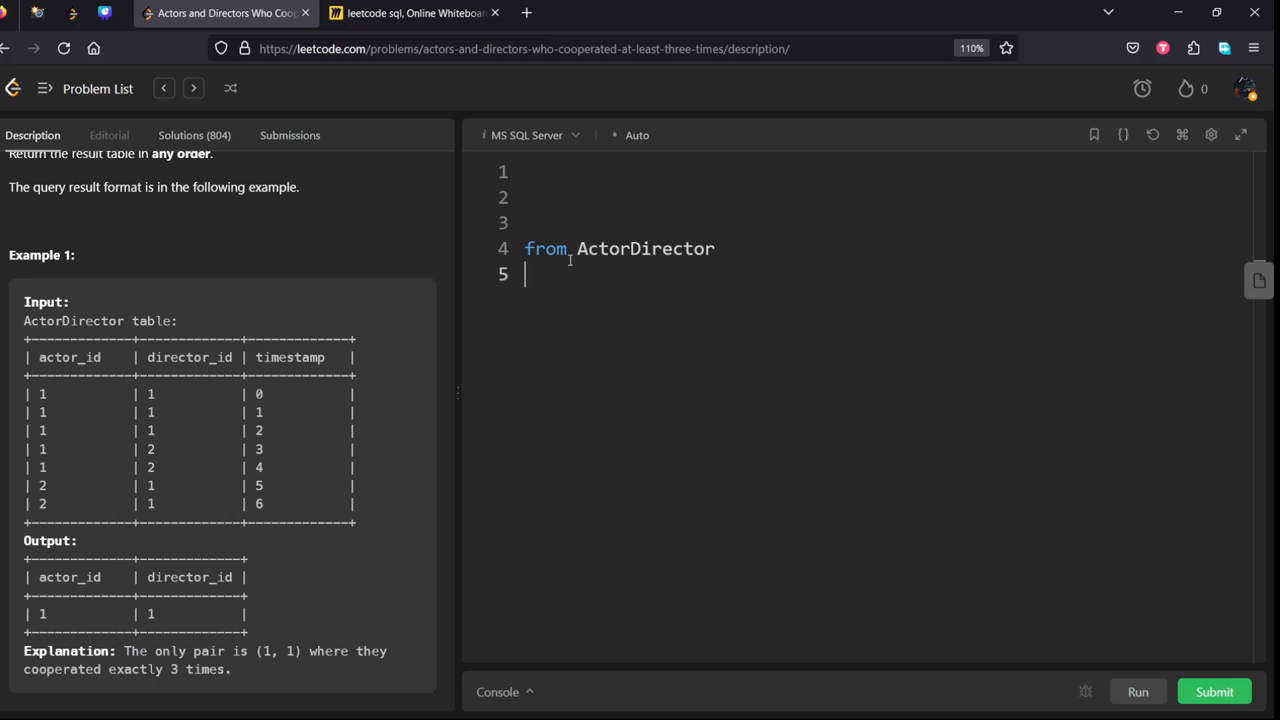
text(group by)
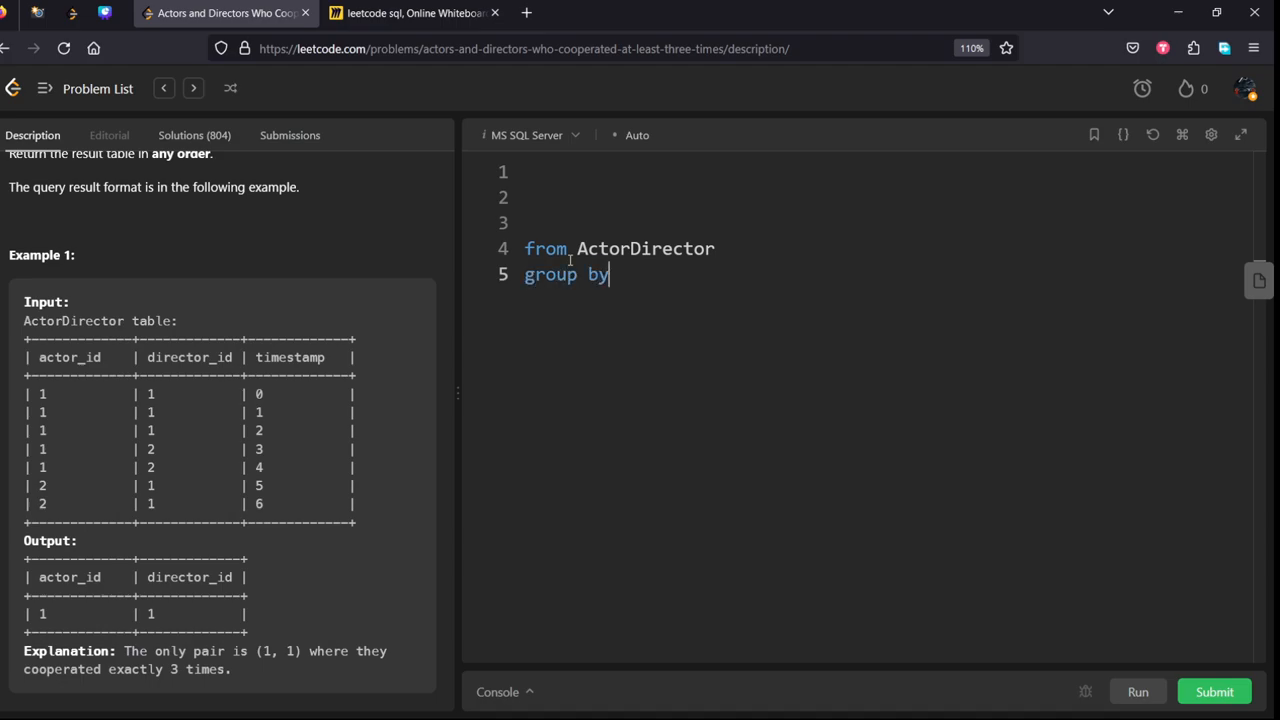
text(actor)
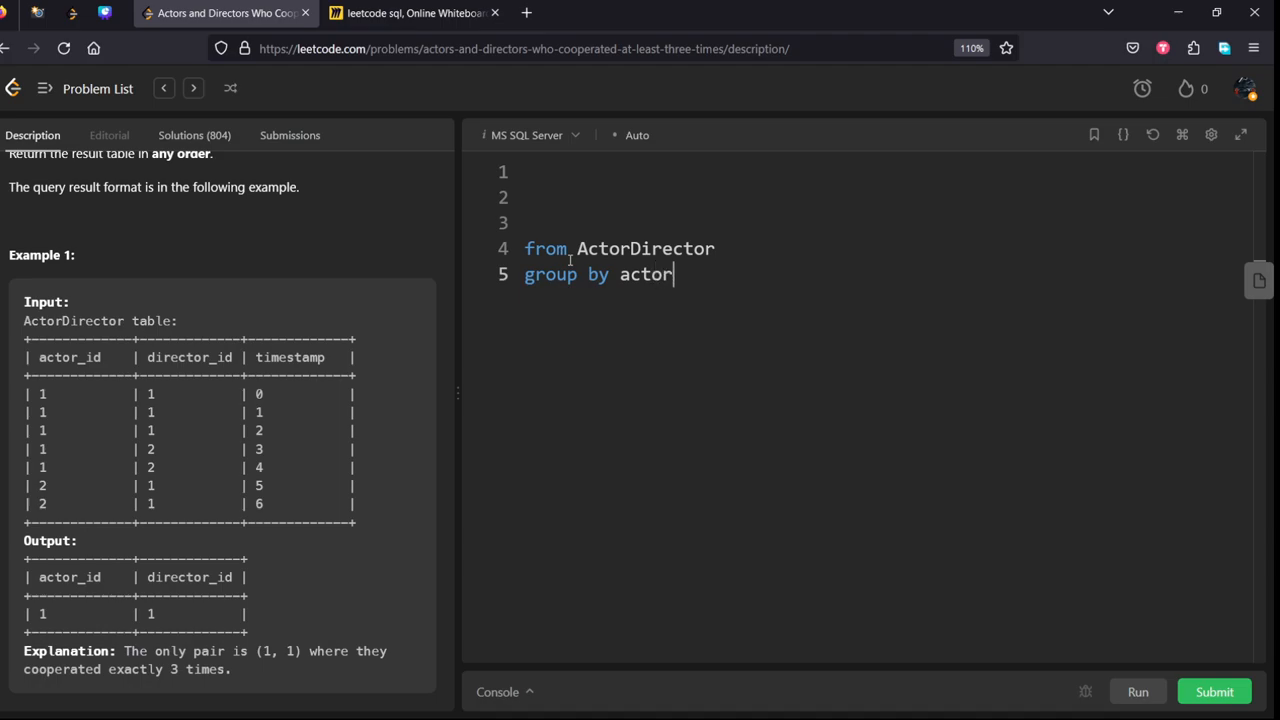
text(_id,)
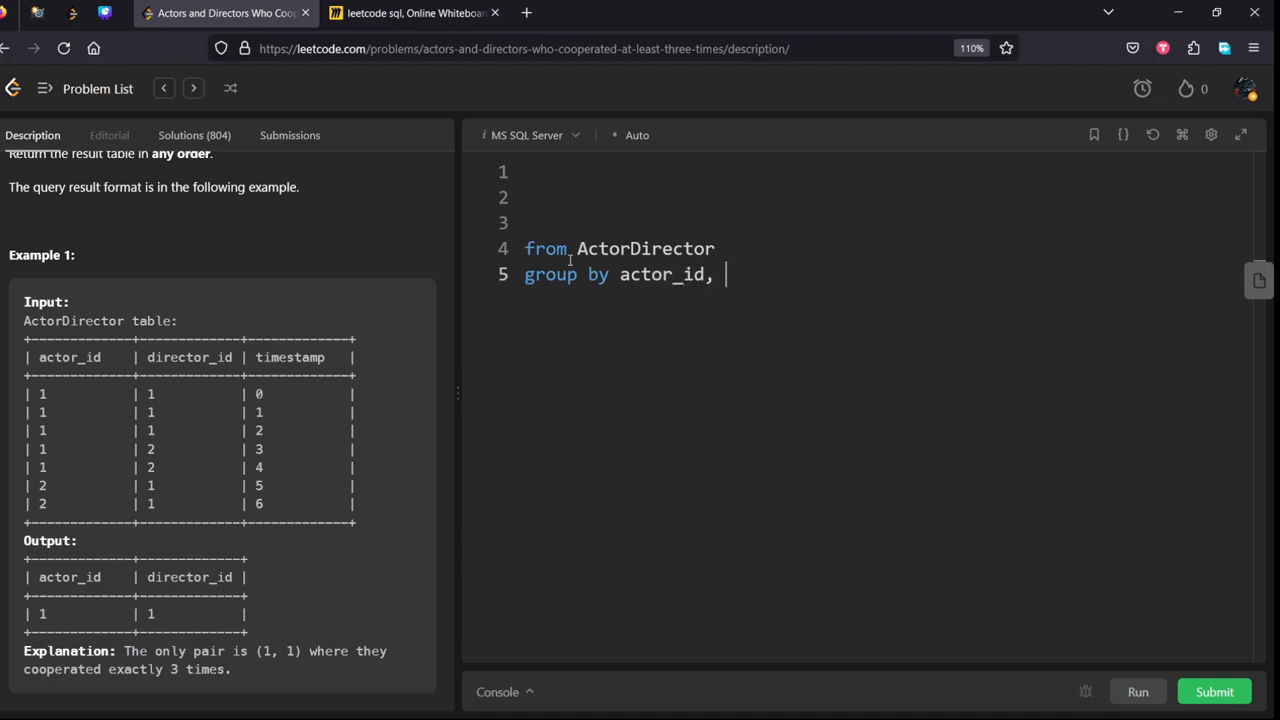
text(director)
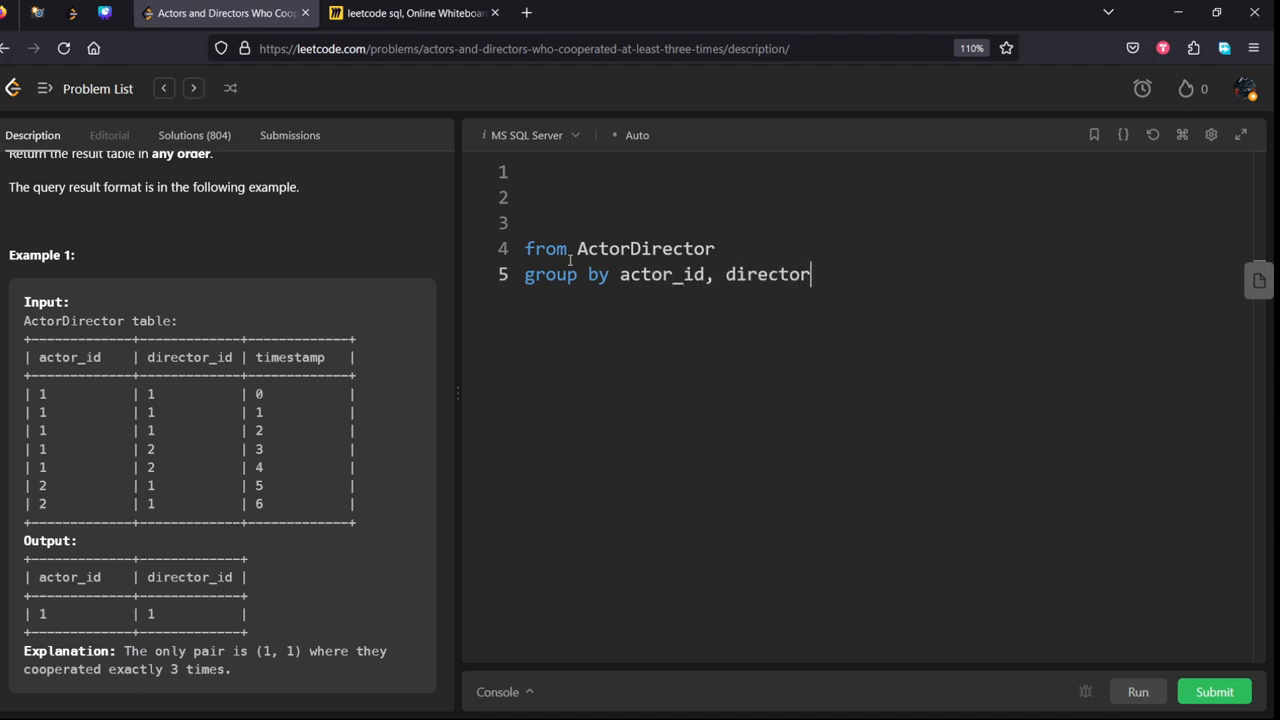
text(_id)
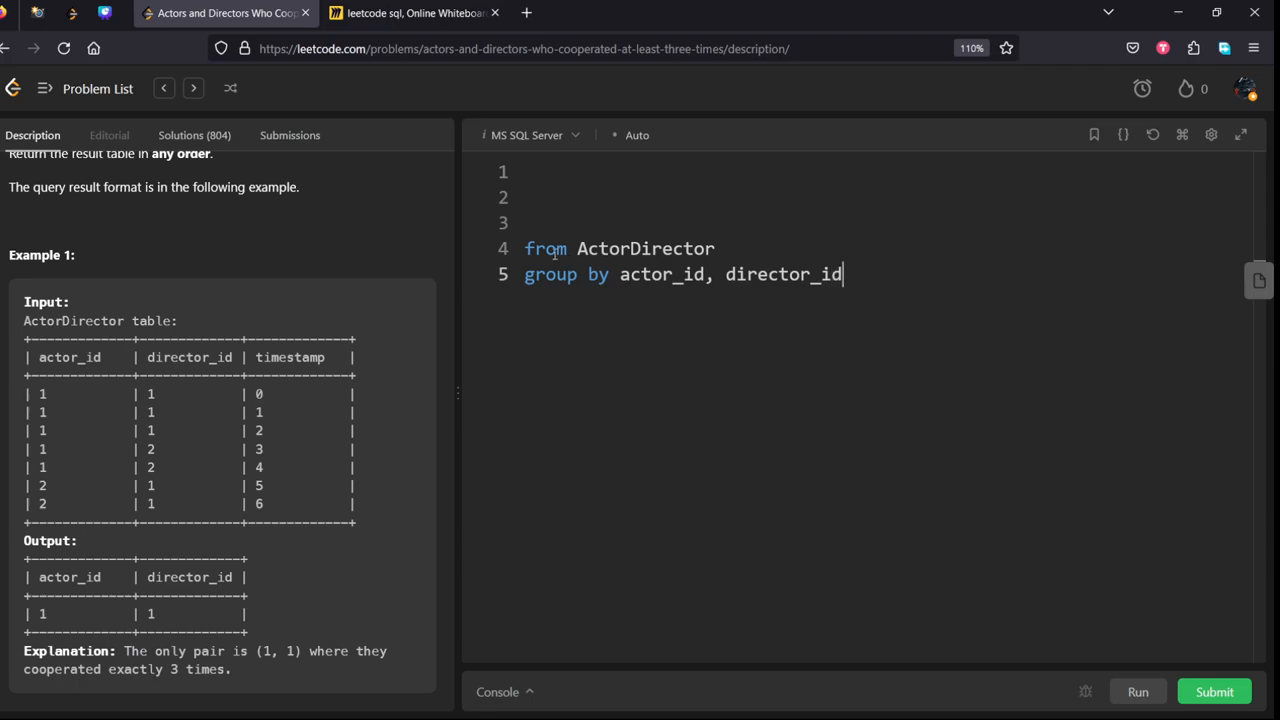
mouse_move(473, 207)
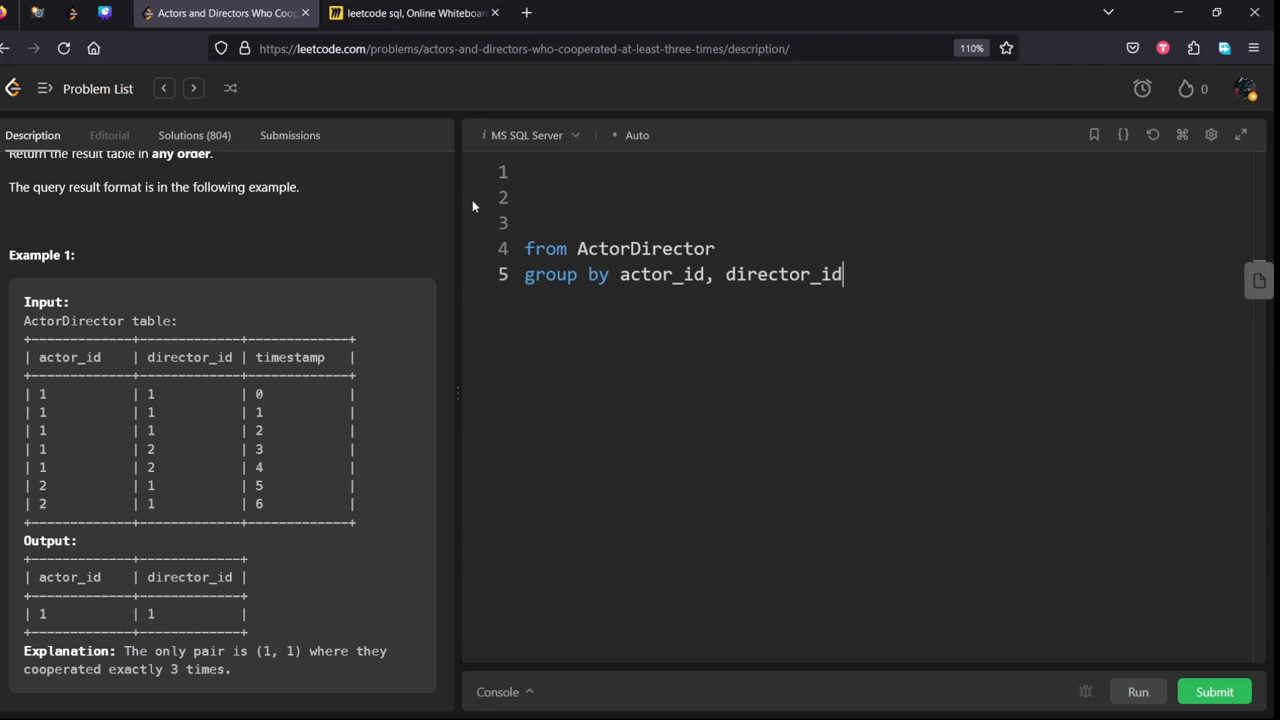
Step: Add the select clause and the 'having count(*) >= 3' condition
text(seel)
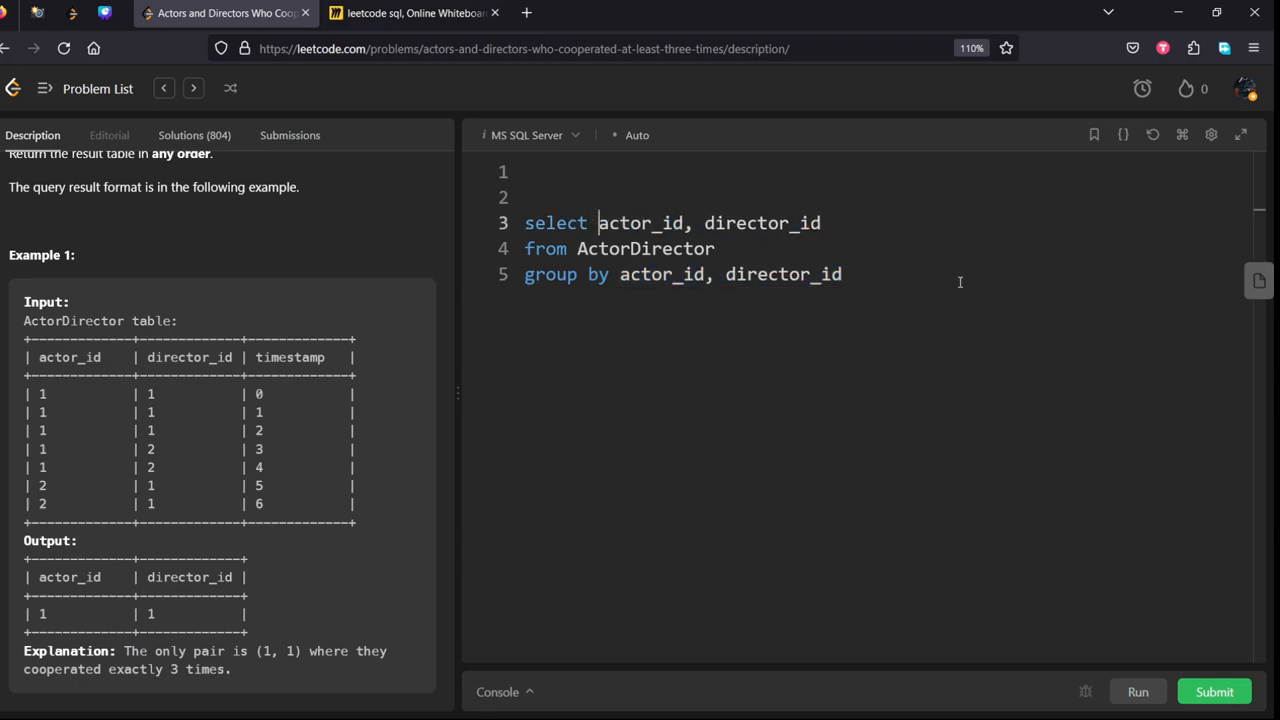
text(havi)
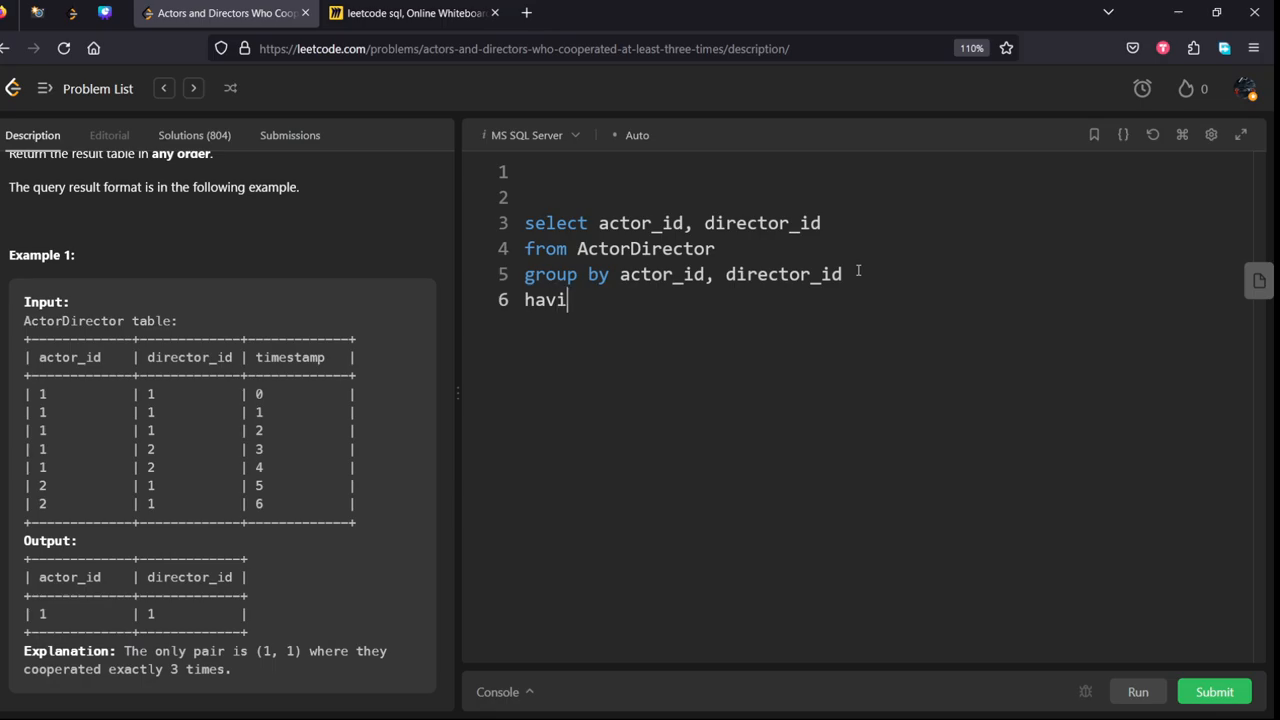
text(ng count)
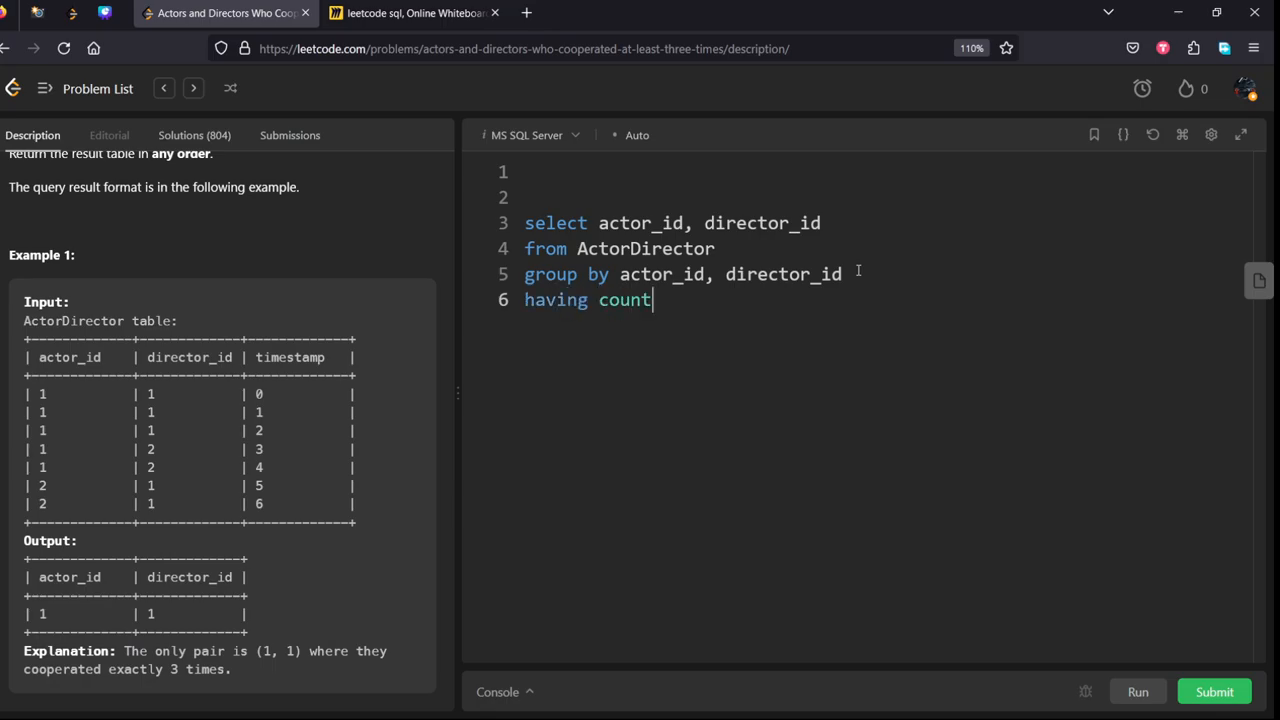
text((*))
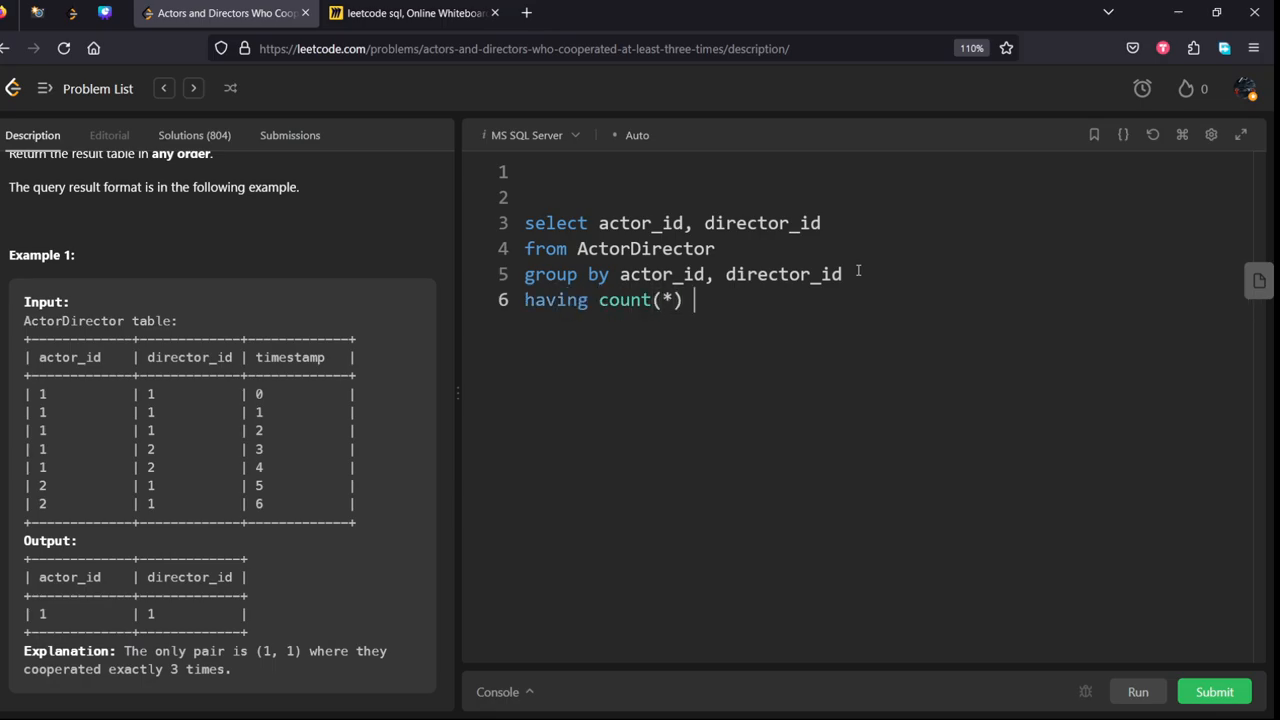
text(>=)
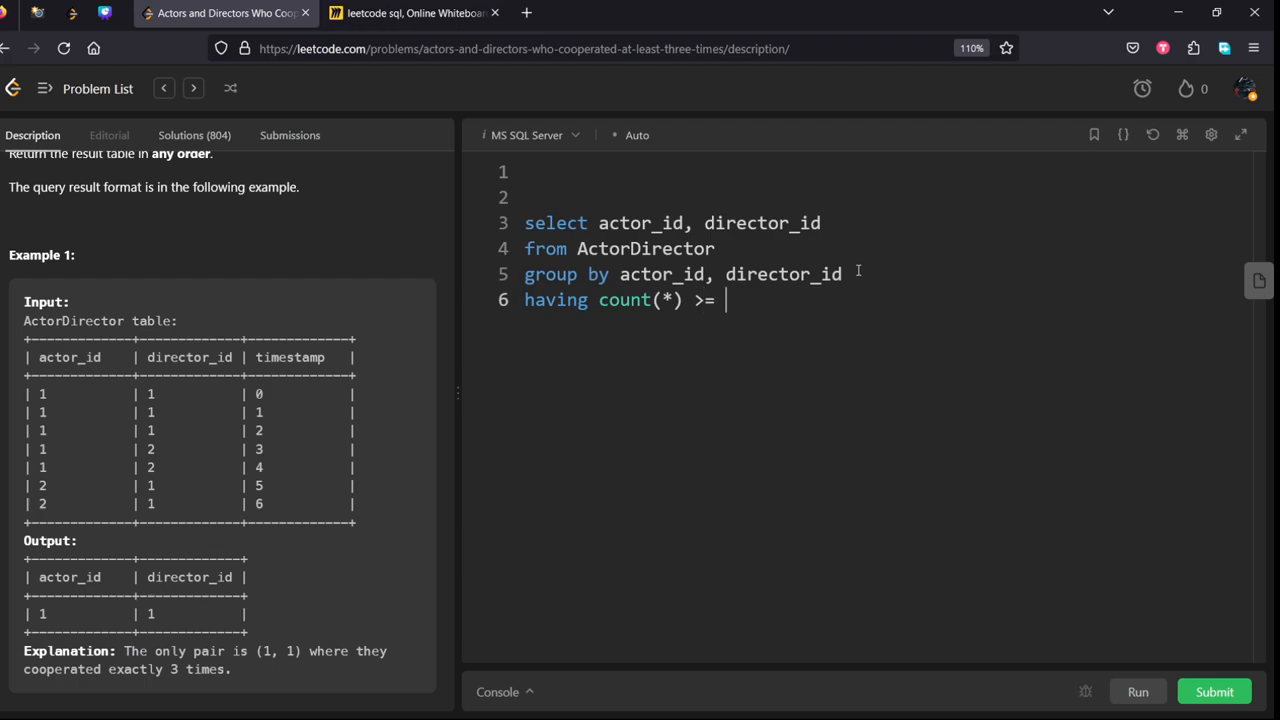
text(3)
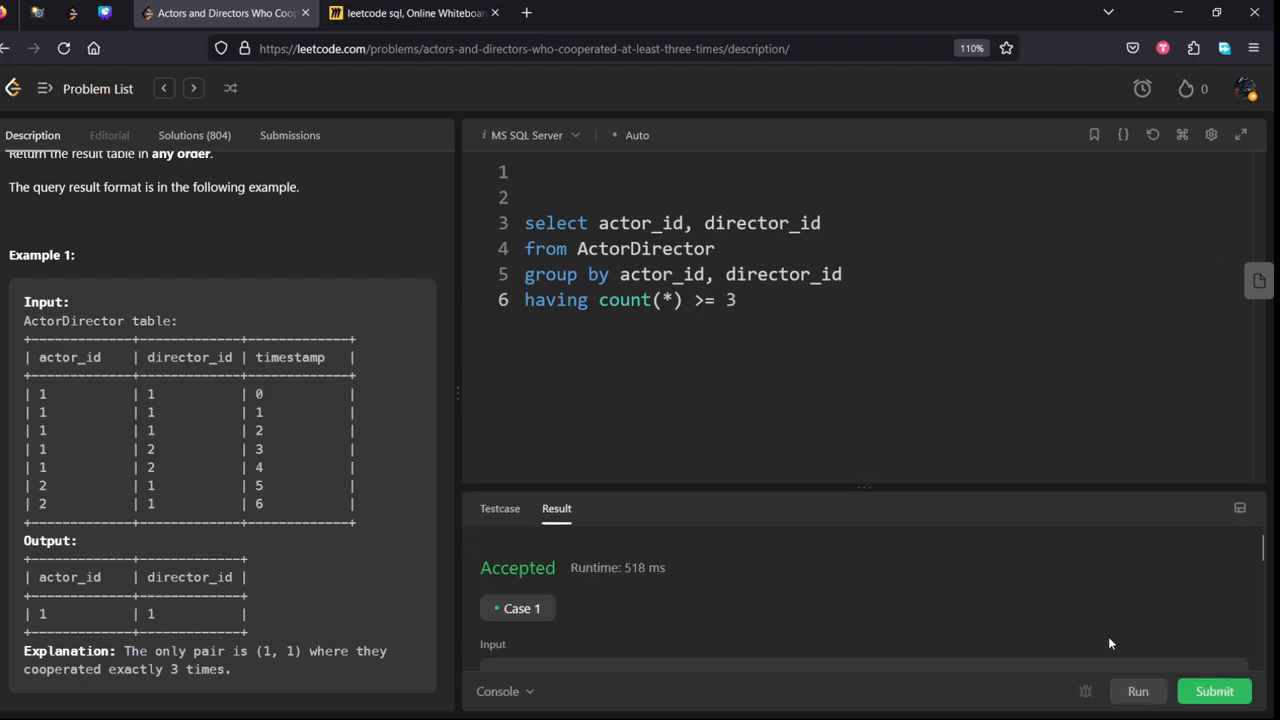
Step: Submit the query and review the Accepted result: 1735 ms, beating 14.66%
click(1214, 691)
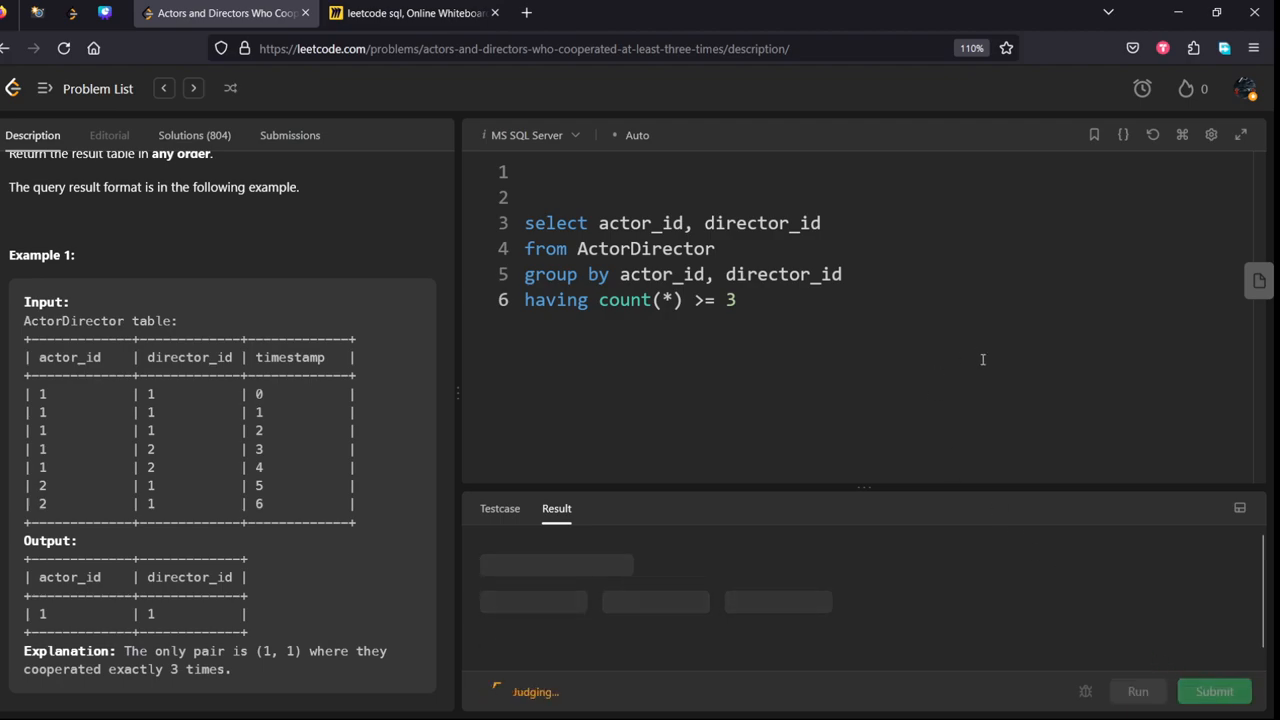
click(1214, 691)
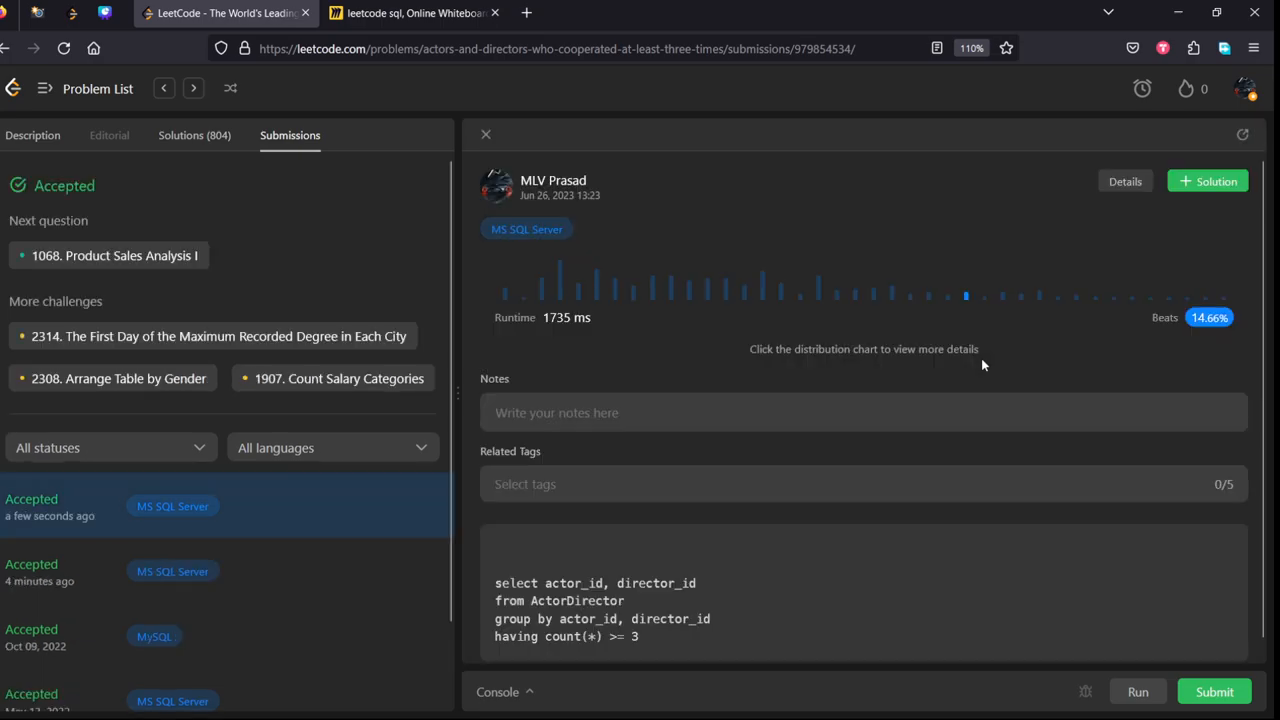
mouse_move(980, 364)
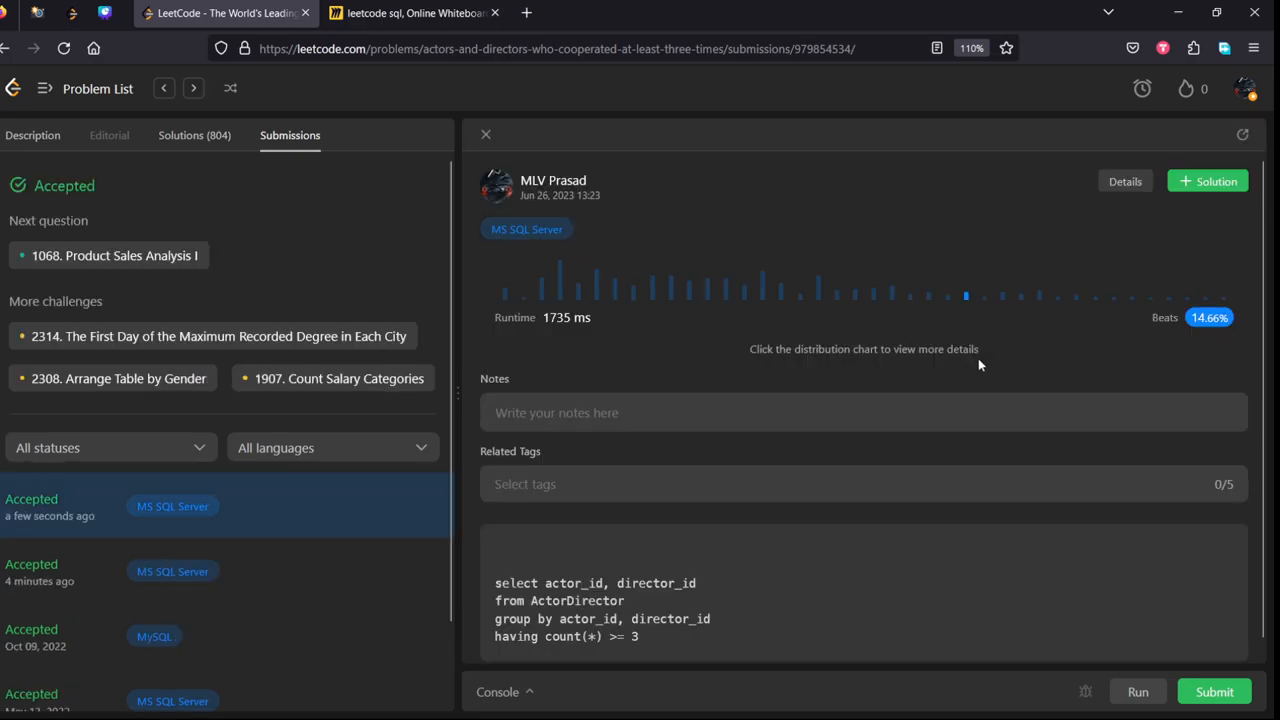
mouse_move(922, 363)
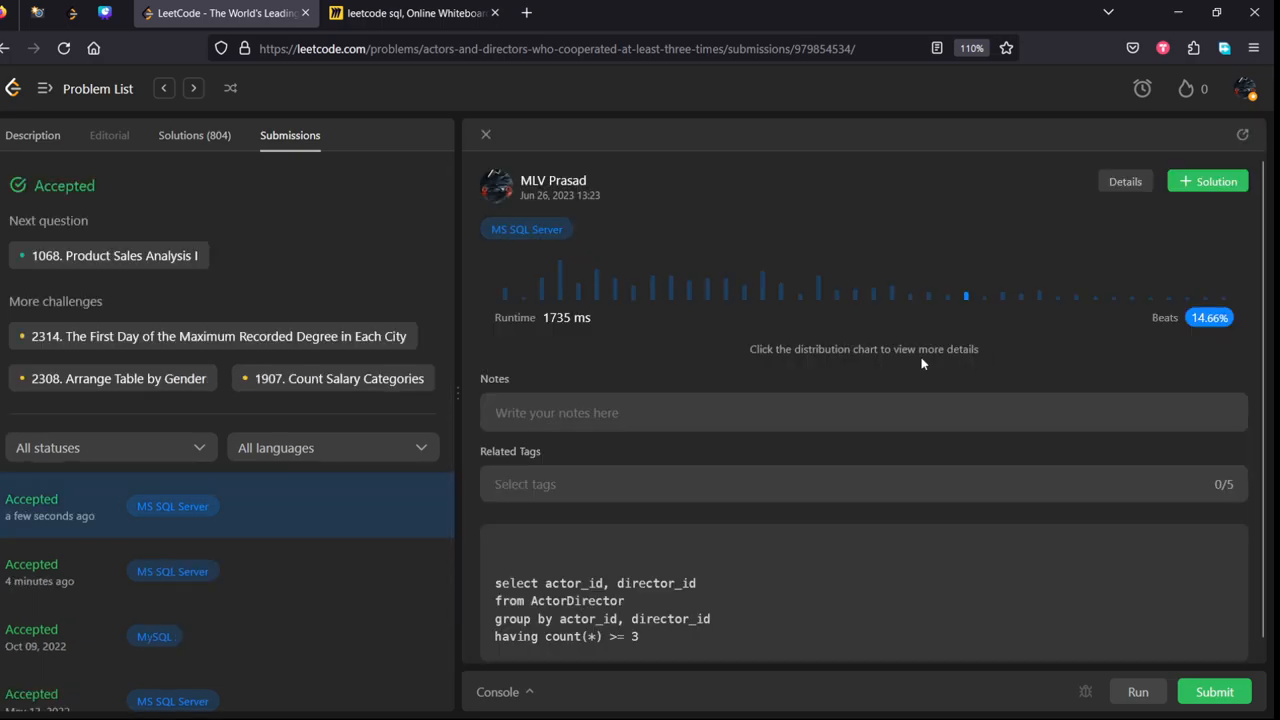
scroll(down, 3)
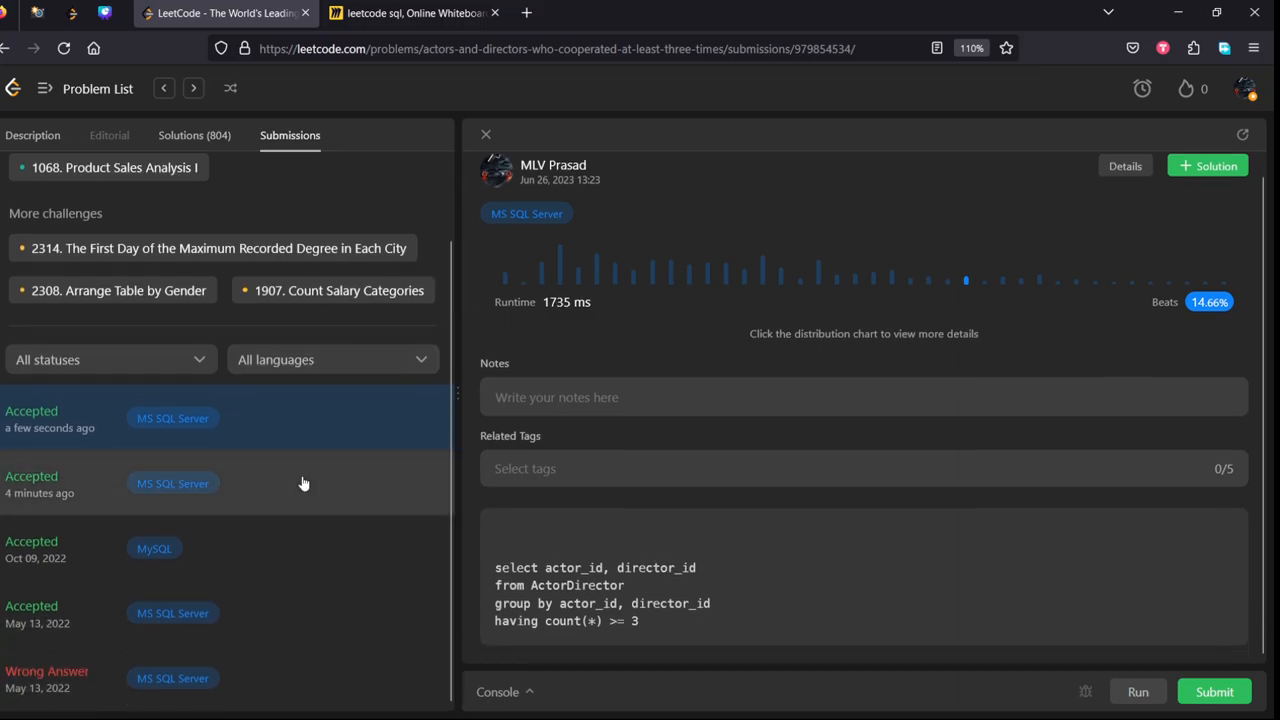